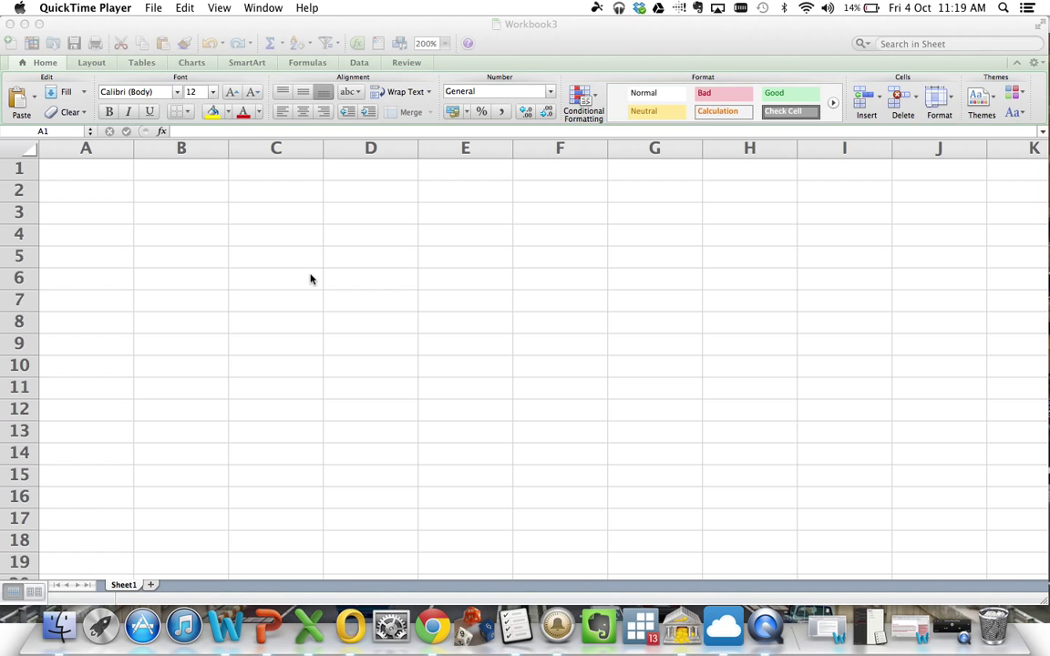
# Step: Enter the title 'Someone can bet everyday on an odds on bet. 1/10' in cell A1
pyautogui.click(86, 167)
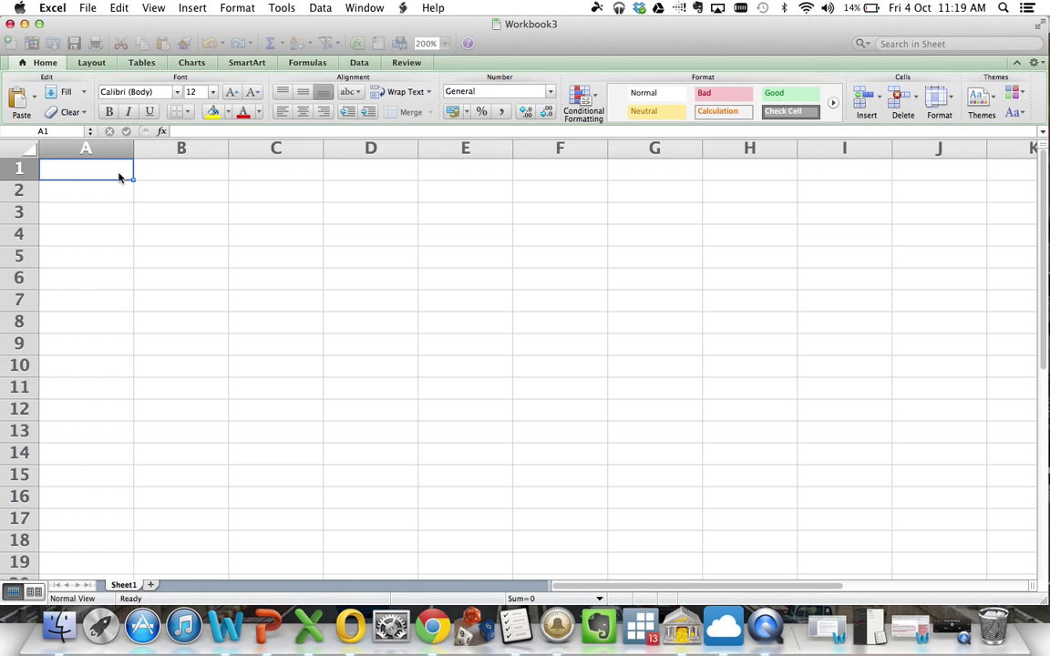
pyautogui.write('S')
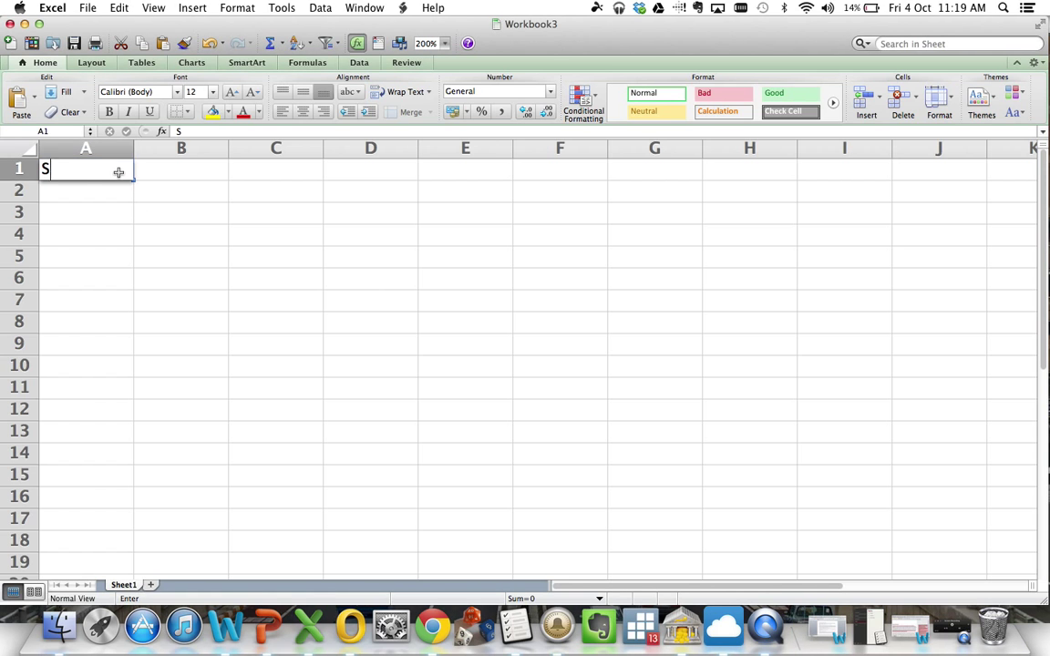
pyautogui.write('omeone')
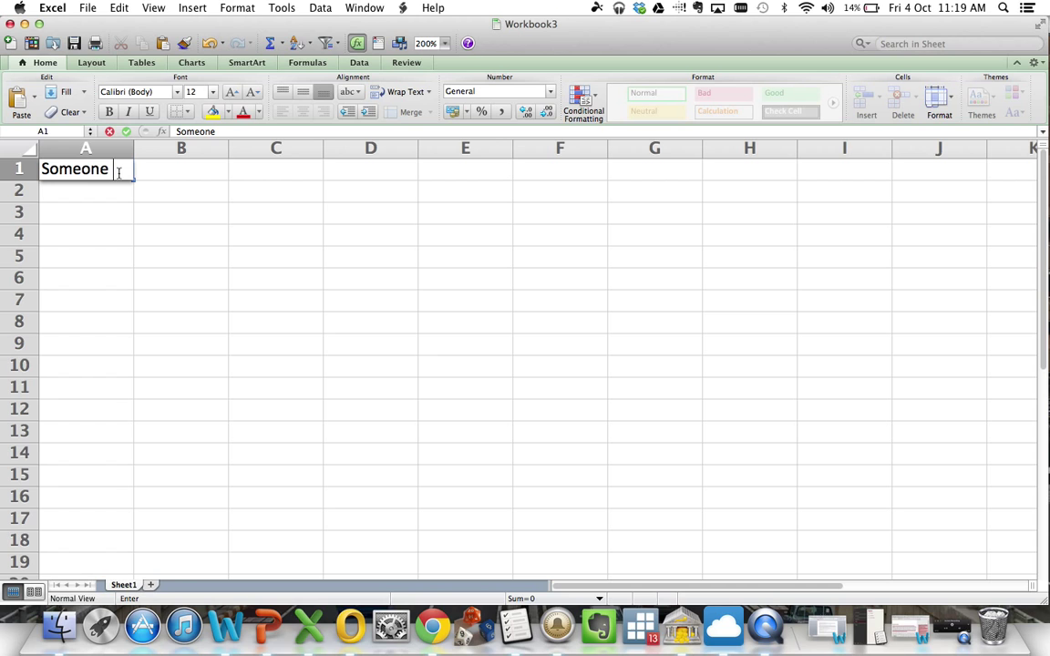
pyautogui.write('can bet')
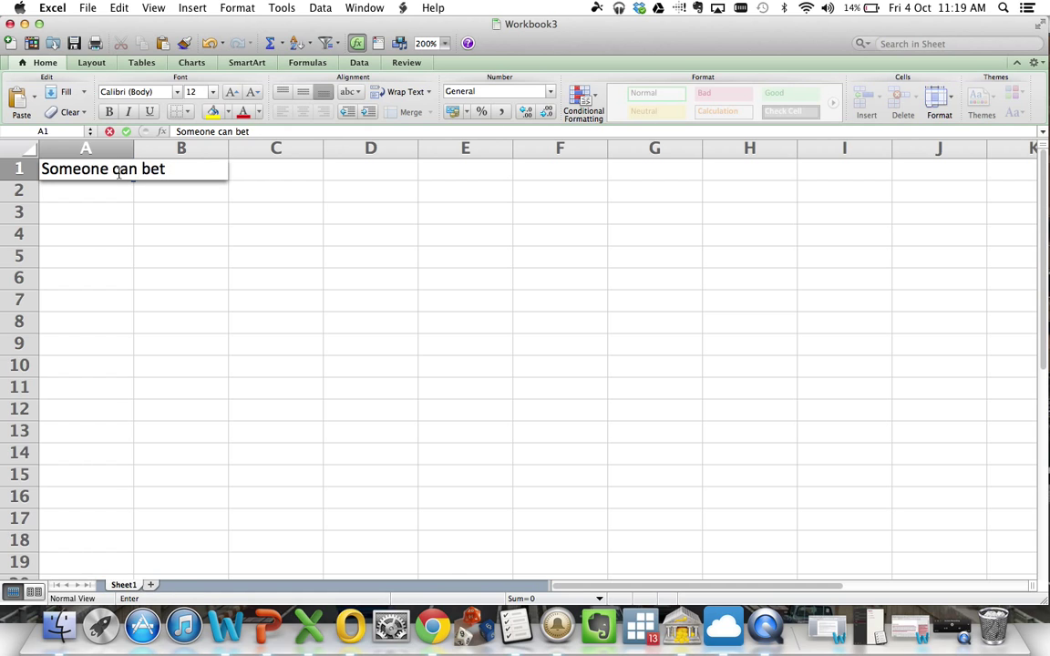
pyautogui.write('everyday')
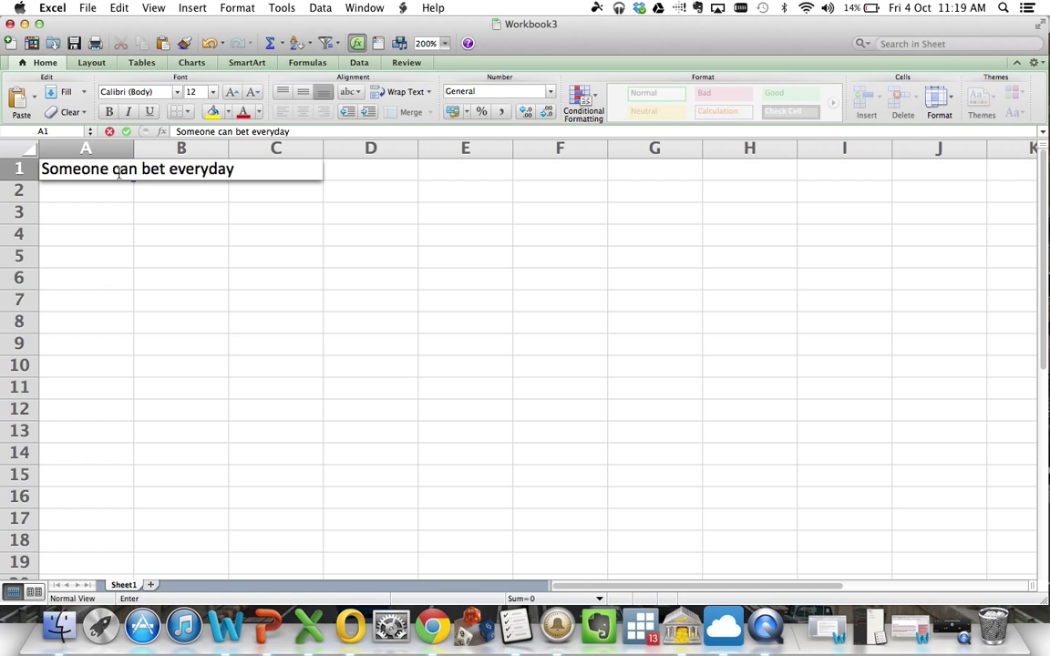
pyautogui.write('fo')
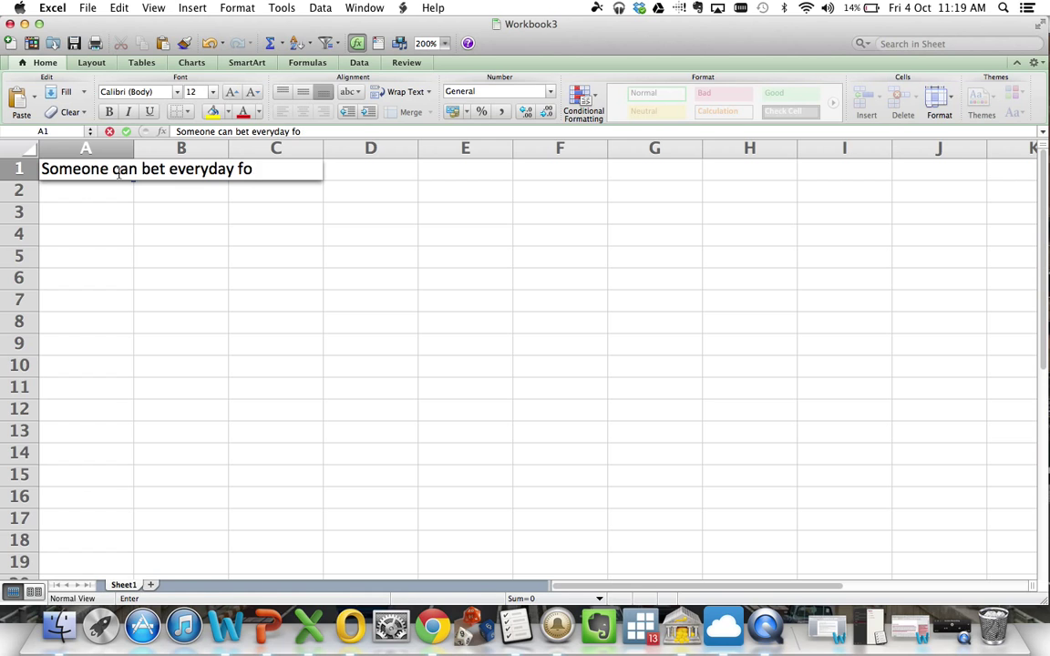
pyautogui.write('n')
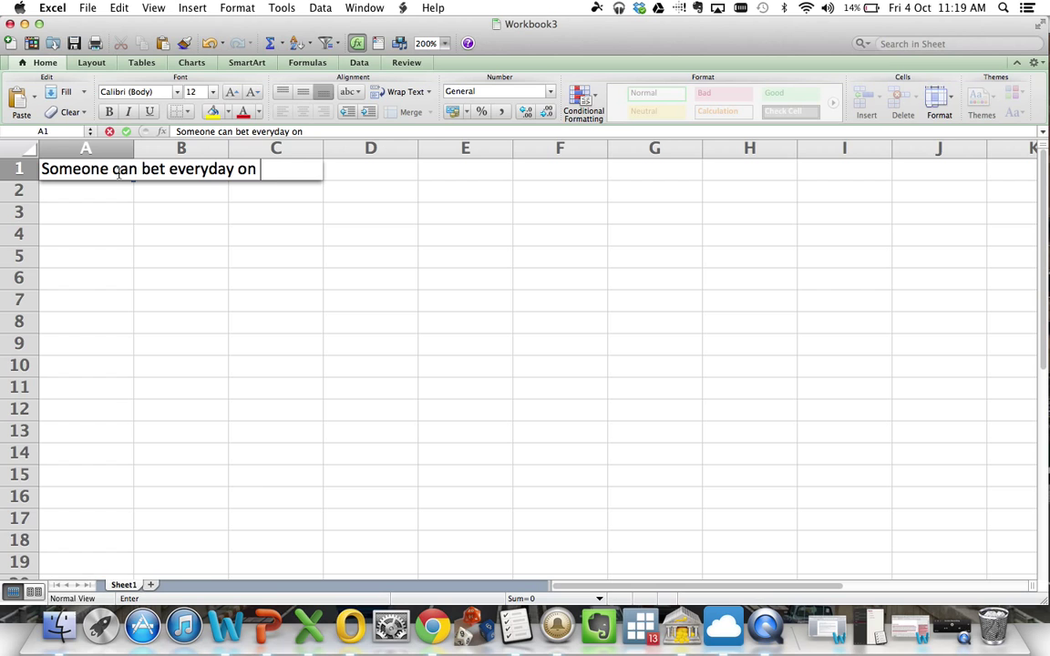
pyautogui.write('an odds')
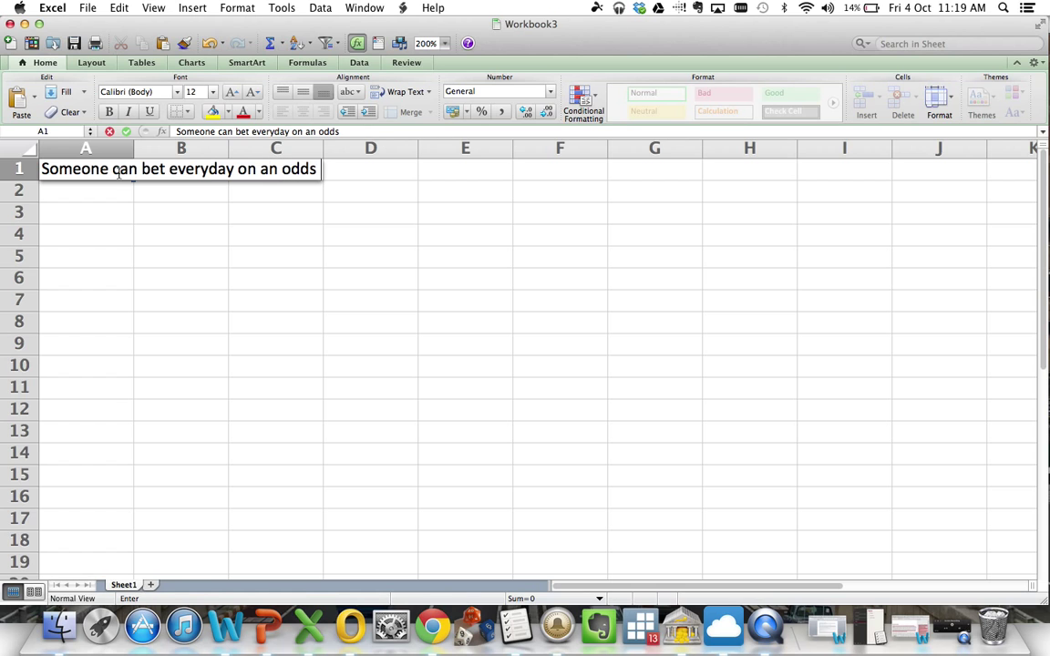
pyautogui.write('on bet.')
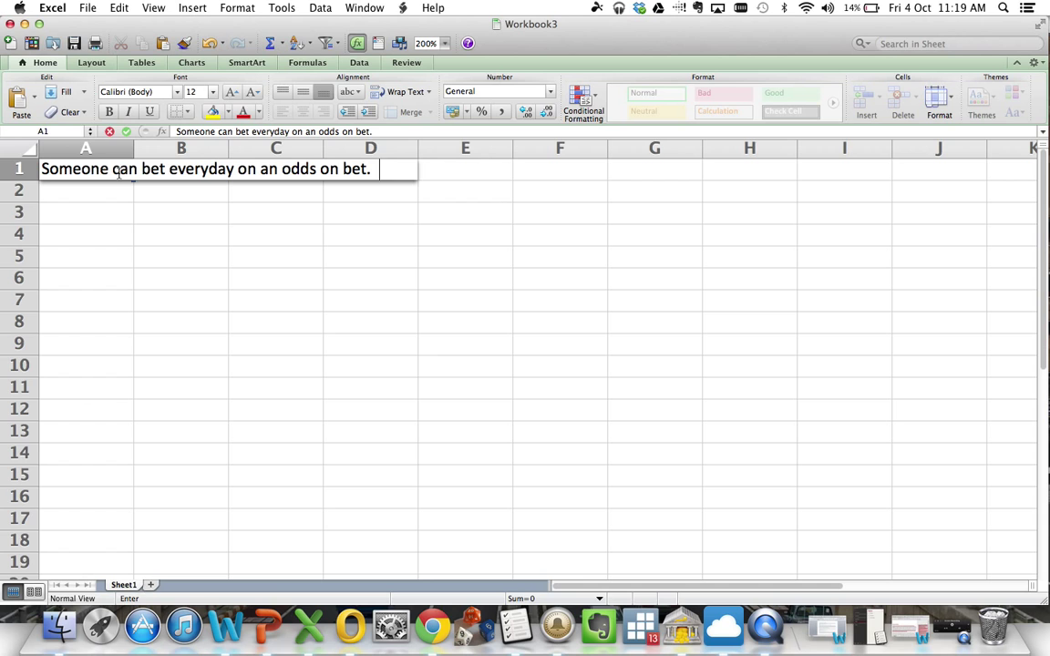
pyautogui.write('1/10')
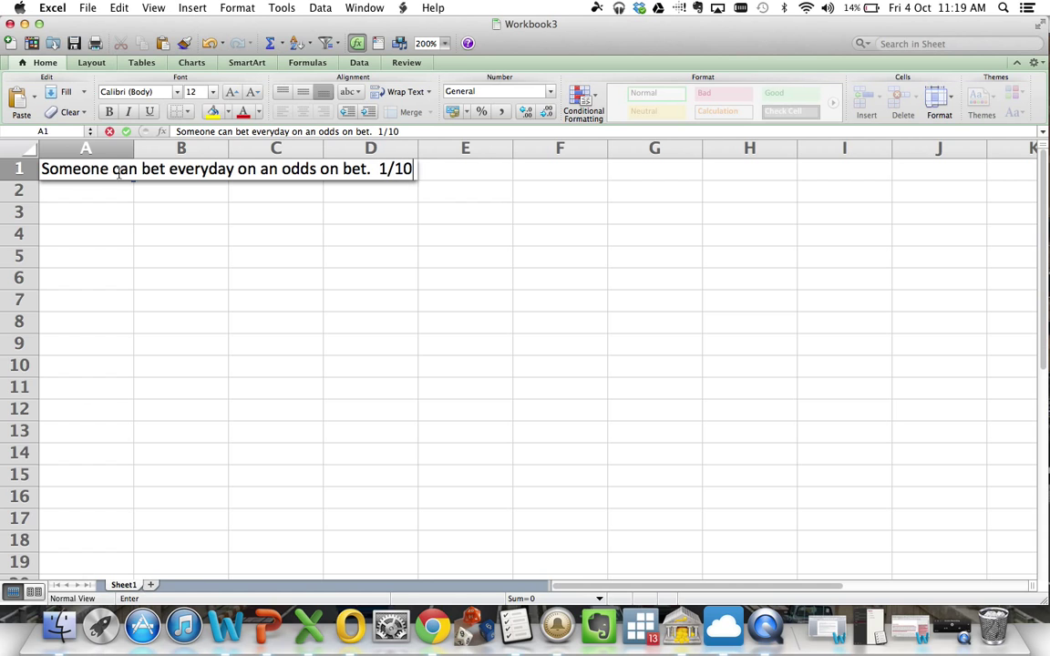
pyautogui.press('Return')
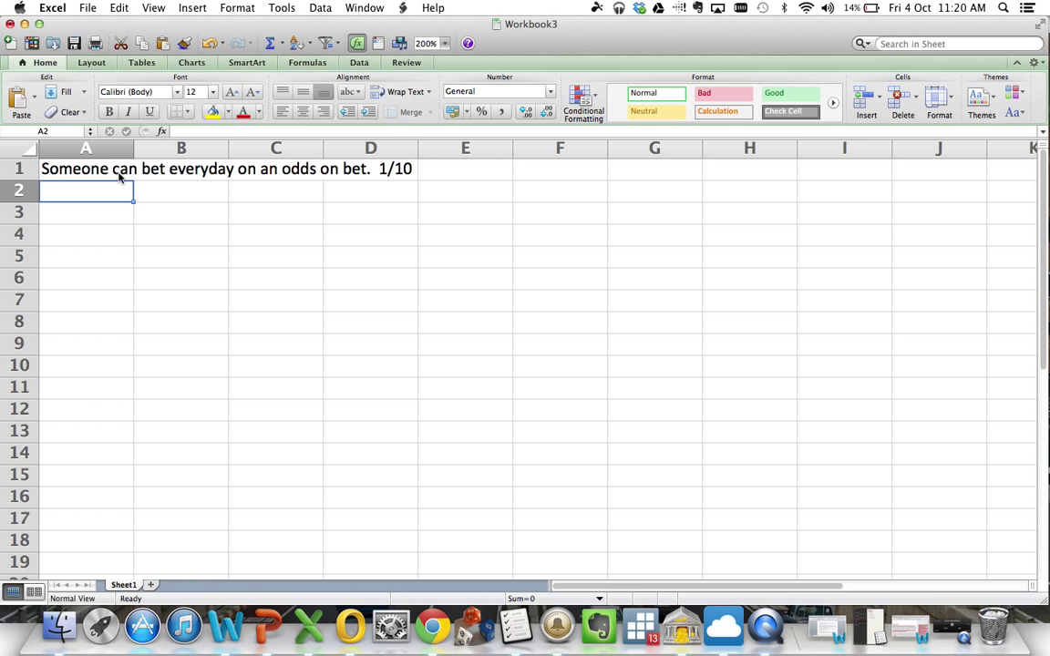
# Step: Add the headings Time in A2 and Value in B2, then return to cell A3
pyautogui.write('Time')
pyautogui.click(180, 189)
pyautogui.write('Value')
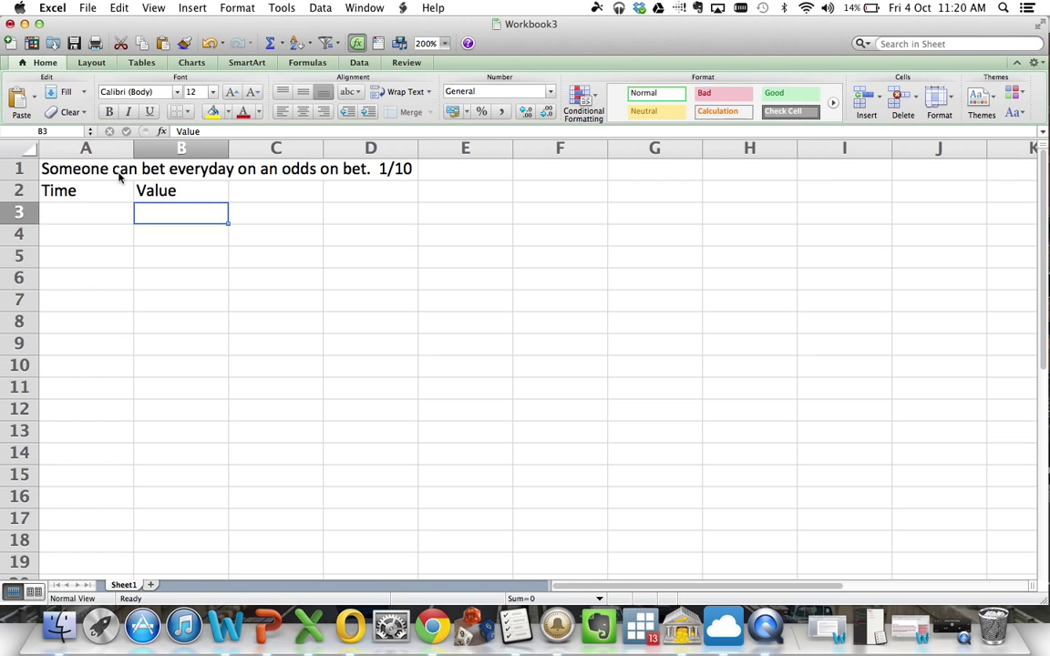
pyautogui.click(370, 211)
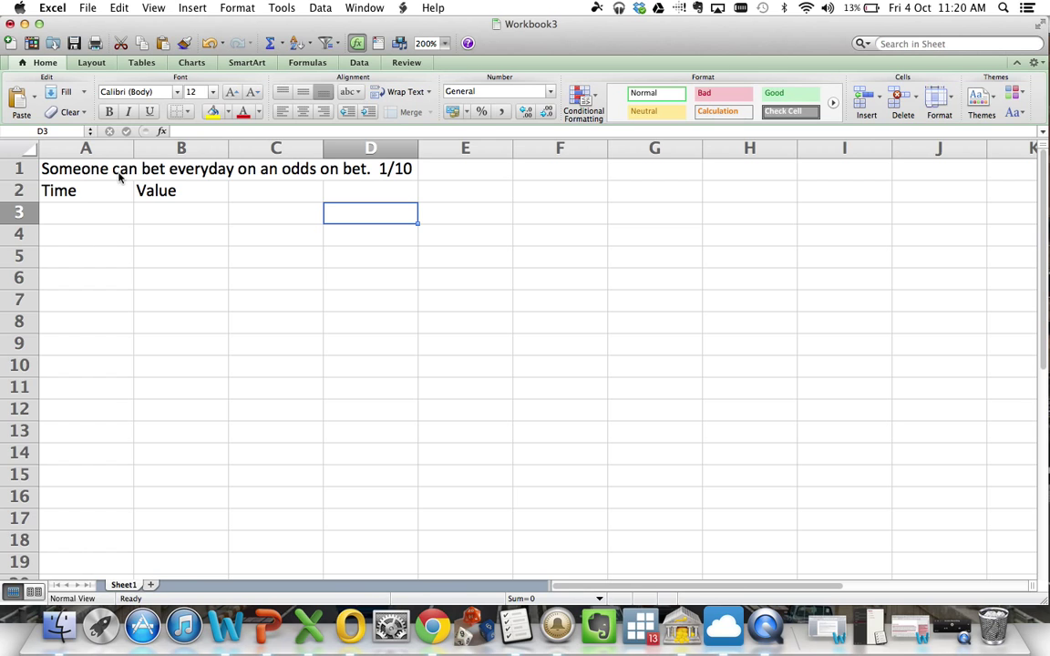
pyautogui.click(275, 211)
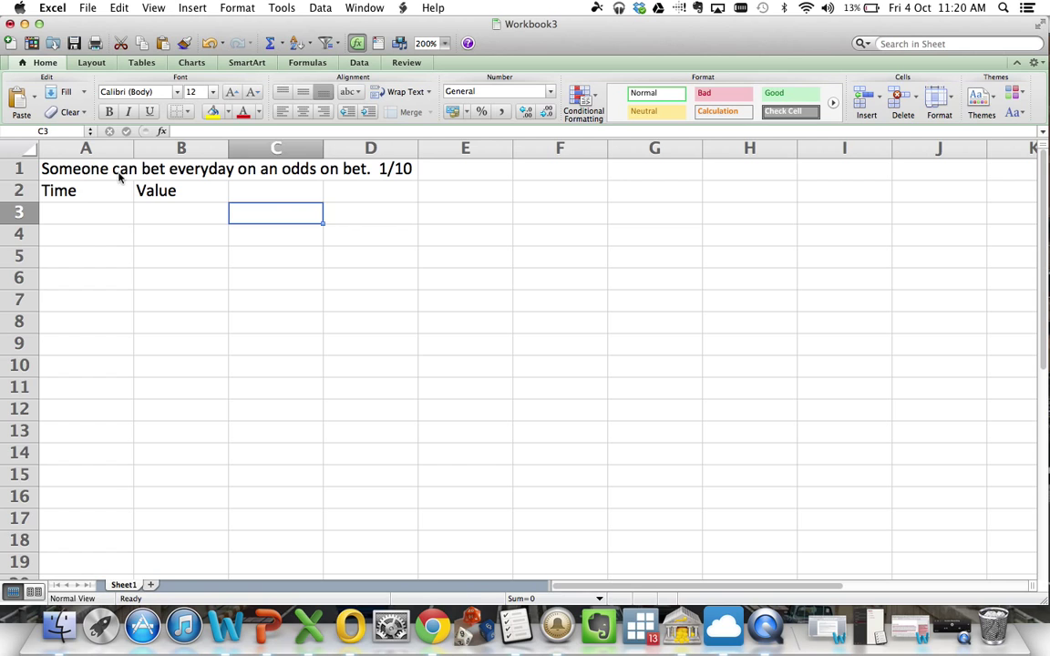
pyautogui.click(86, 211)
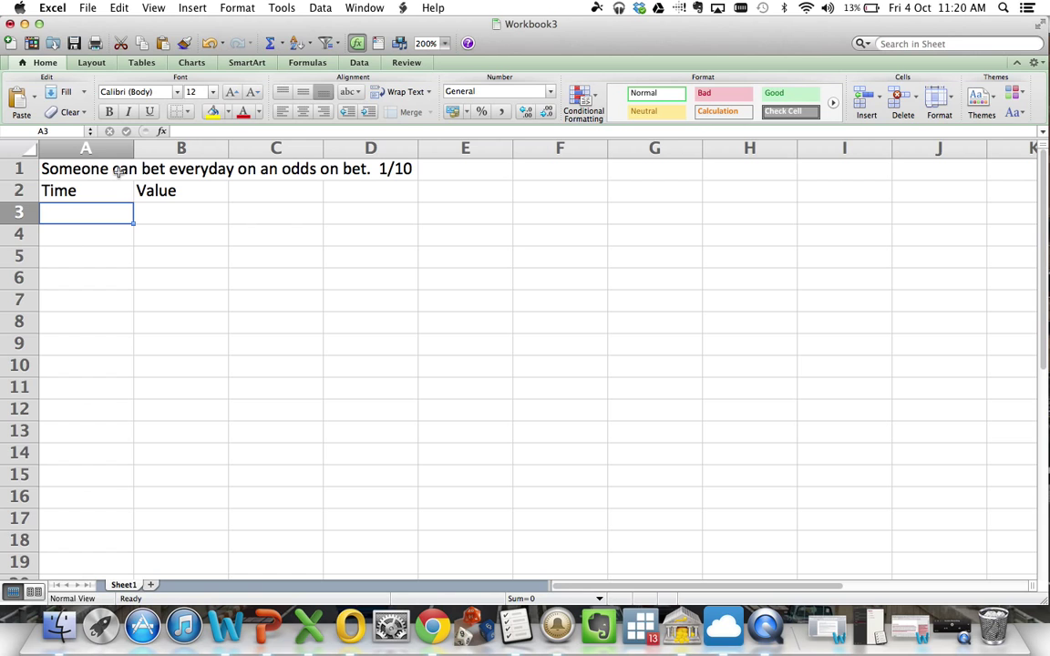
# Step: Start the table with time 0 and £10, and label D2 as Odds
pyautogui.write('0')
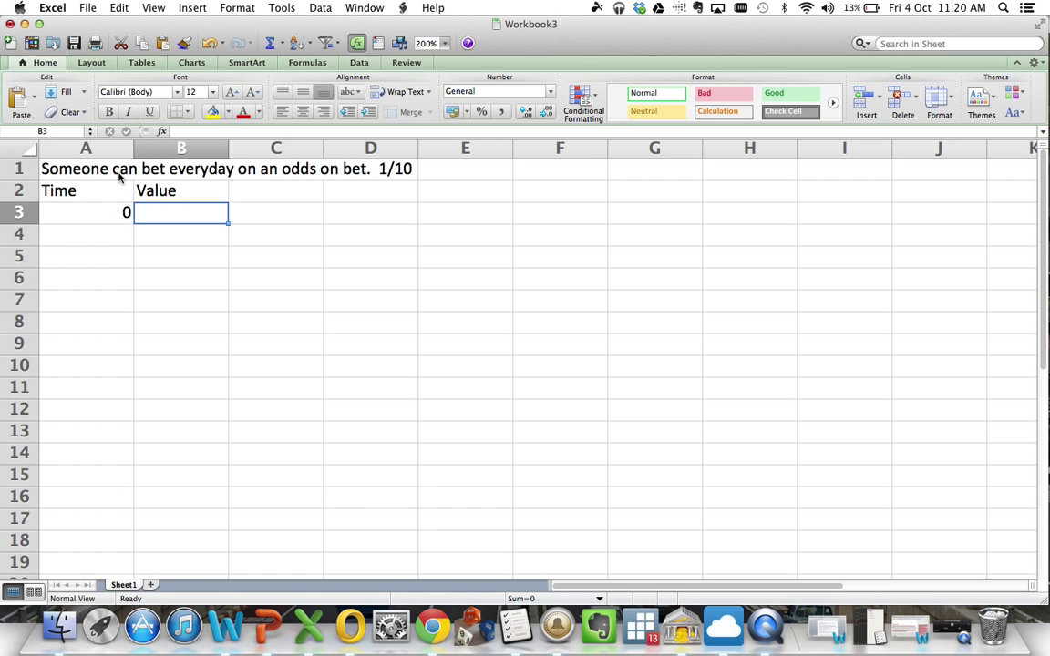
pyautogui.write('£10')
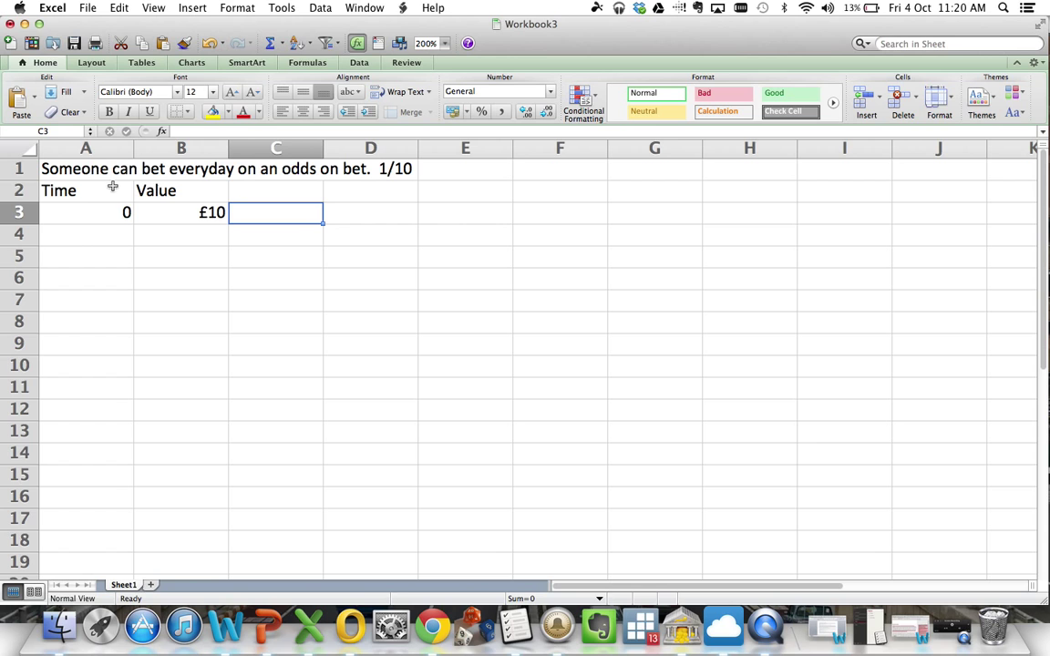
pyautogui.click(370, 191)
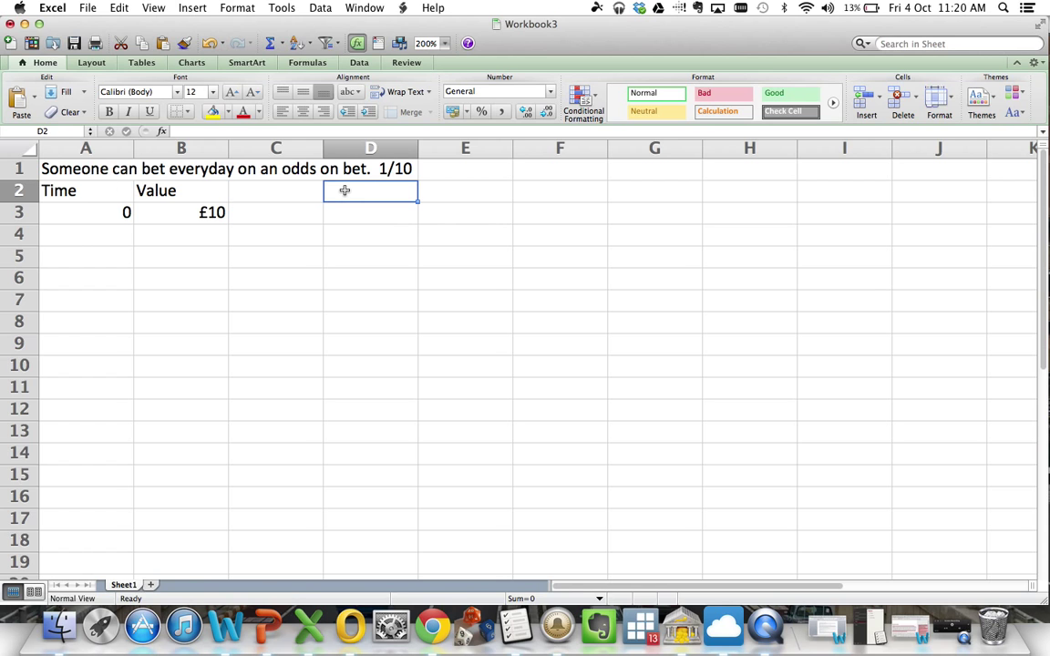
pyautogui.write('Odds')
pyautogui.click(466, 190)
pyautogui.write('1')
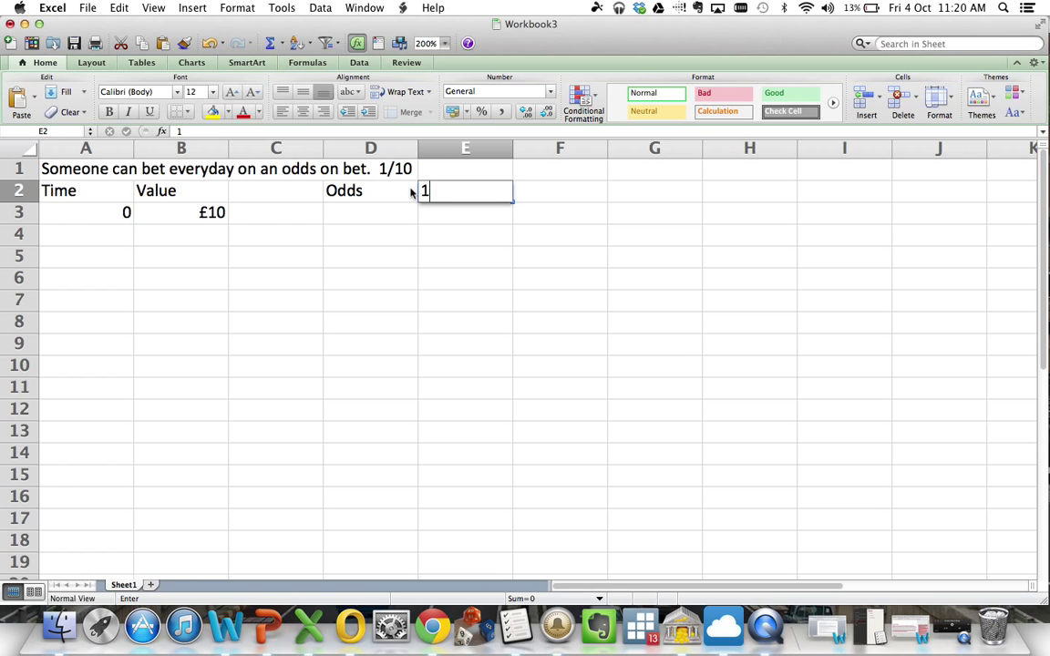
# Step: Record the odds in E2 as =1/10 so it shows 0.10 rather than a date
pyautogui.press('Return')
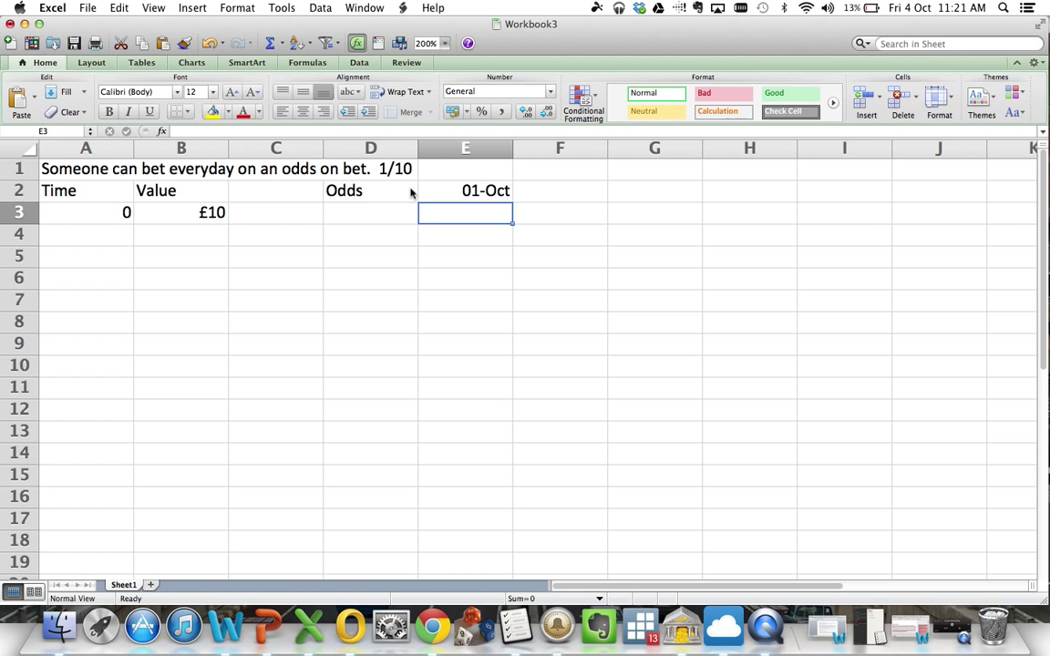
pyautogui.click(467, 192)
pyautogui.write('=')
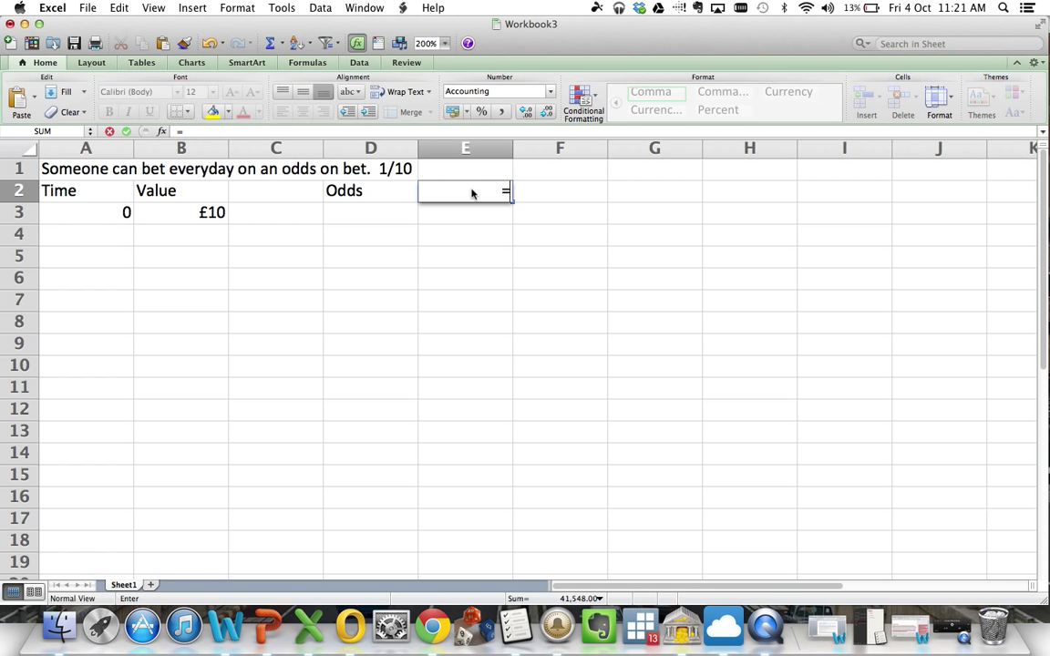
pyautogui.press('Return')
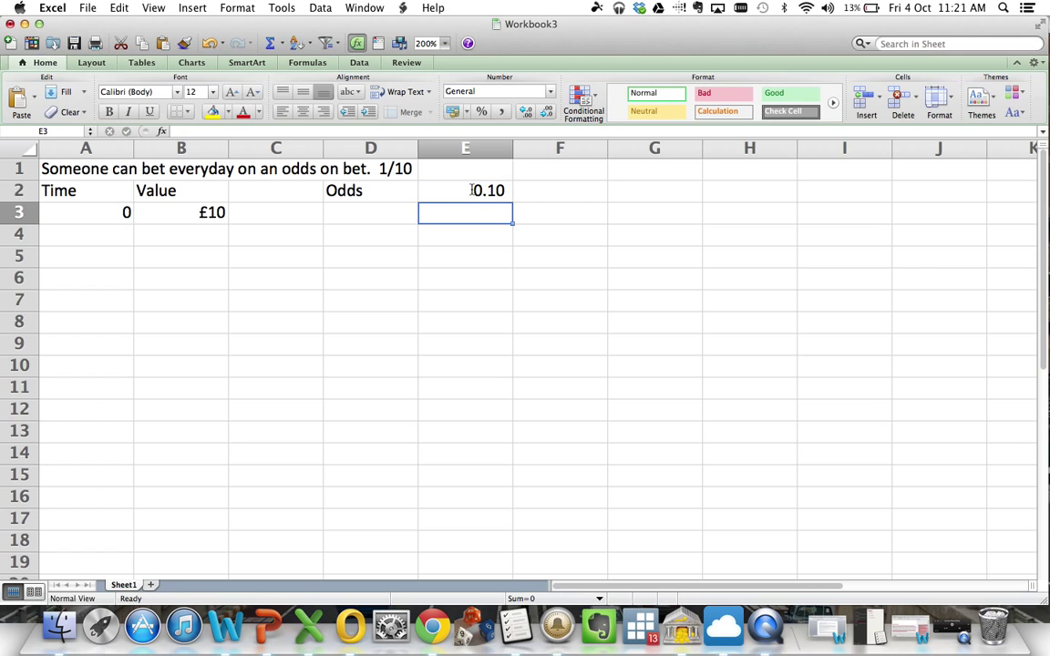
pyautogui.click(467, 192)
pyautogui.write('W')
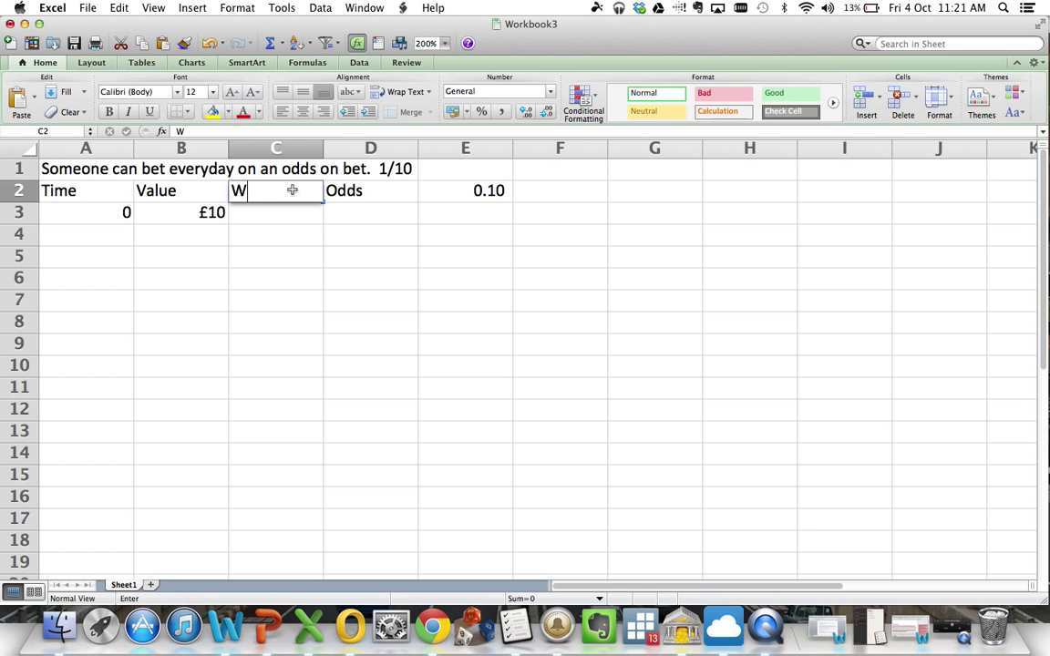
# Step: Add a Winnings heading in C2 beside Value
pyautogui.write('innings')
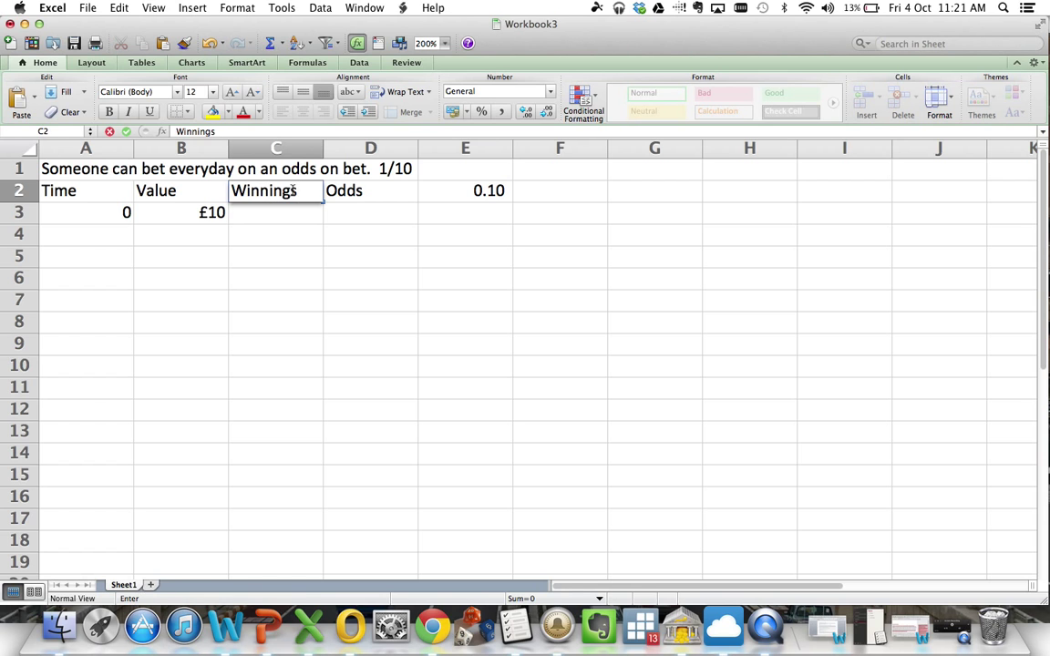
pyautogui.press('Return')
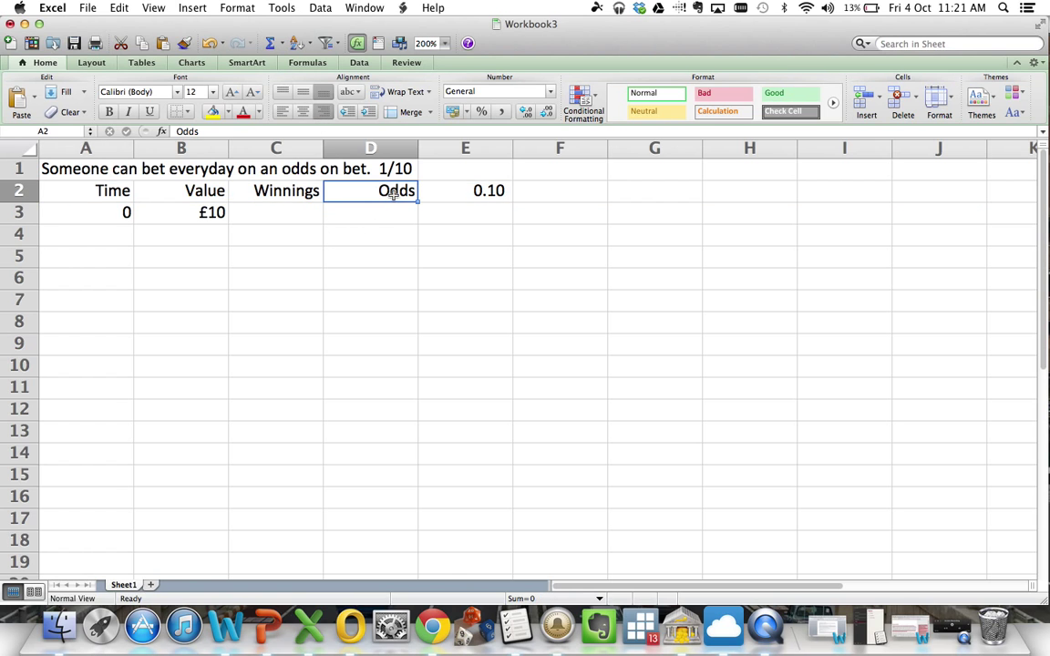
pyautogui.click(467, 211)
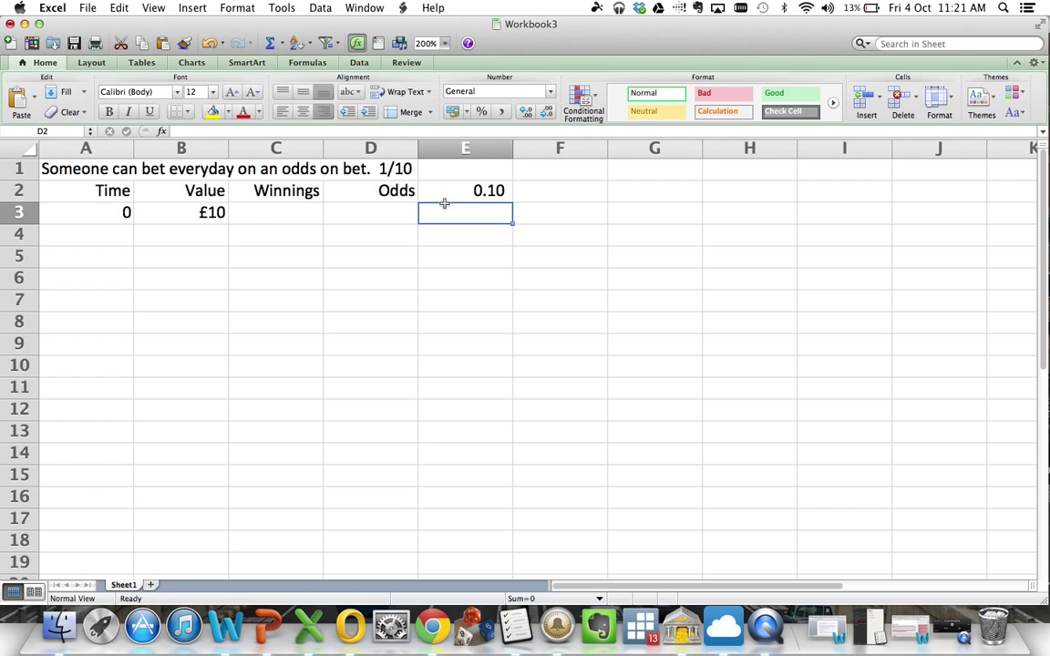
# Step: Move the Odds label and its 0.10 value one column right to E2:F2
pyautogui.click(397, 191)
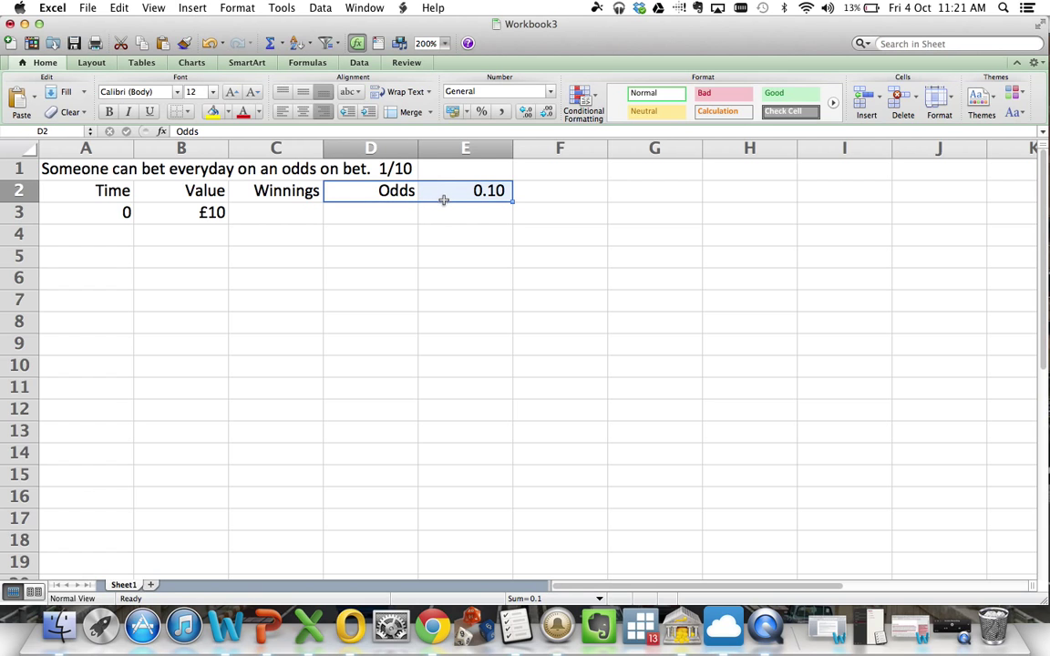
pyautogui.moveTo(396, 191); pyautogui.dragTo(490, 191)
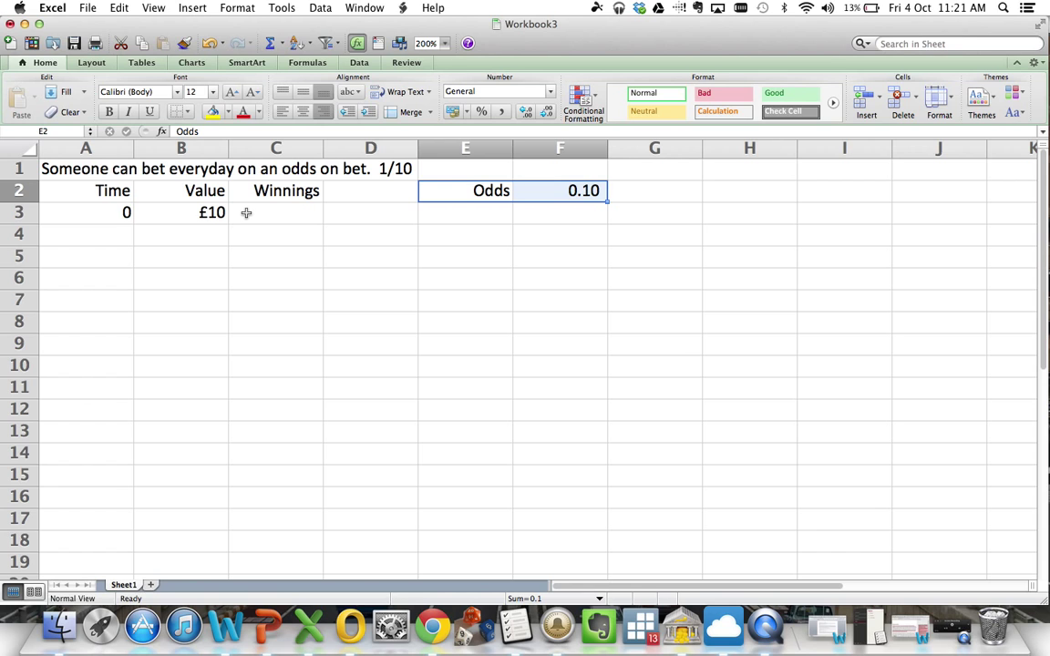
pyautogui.click(275, 211)
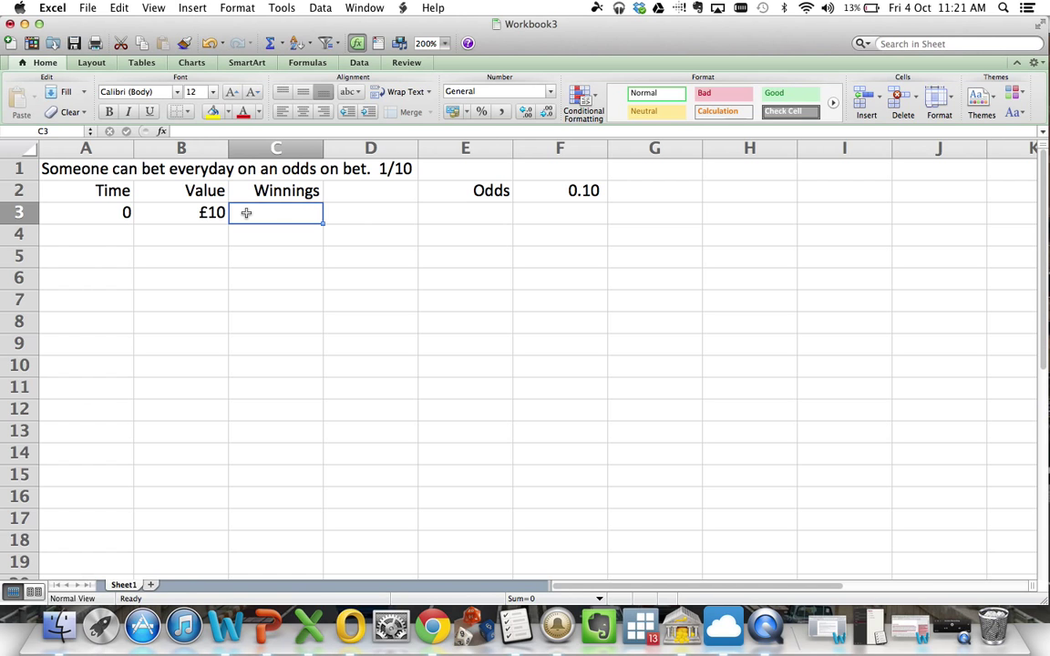
# Step: Give day 0 winnings as =B3*$F$2, the value times the absolute odds
pyautogui.write('=B3')
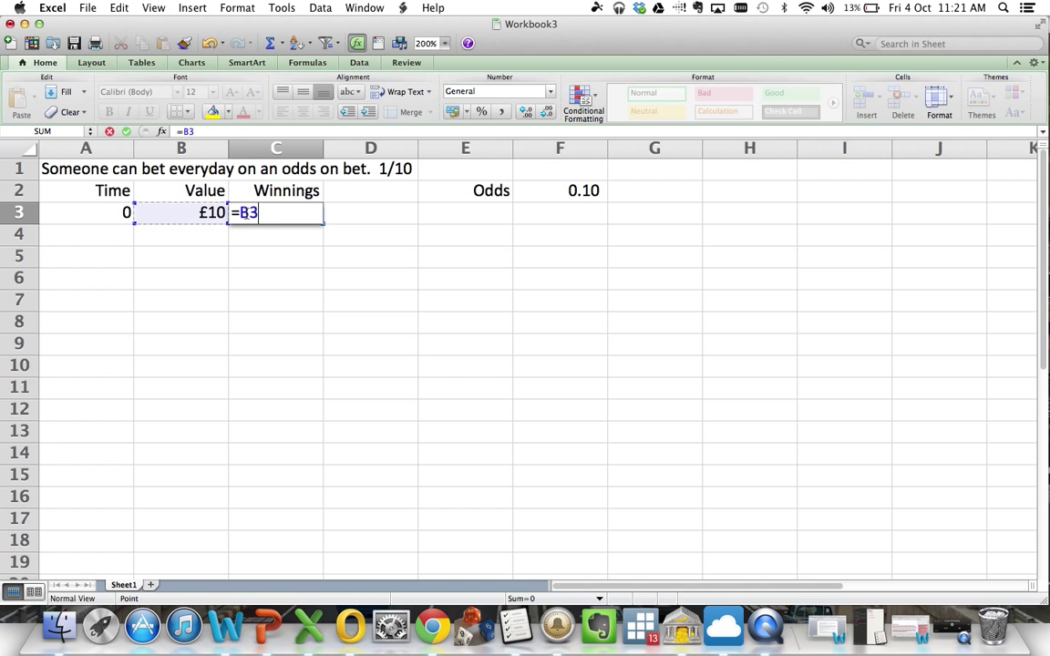
pyautogui.write('*')
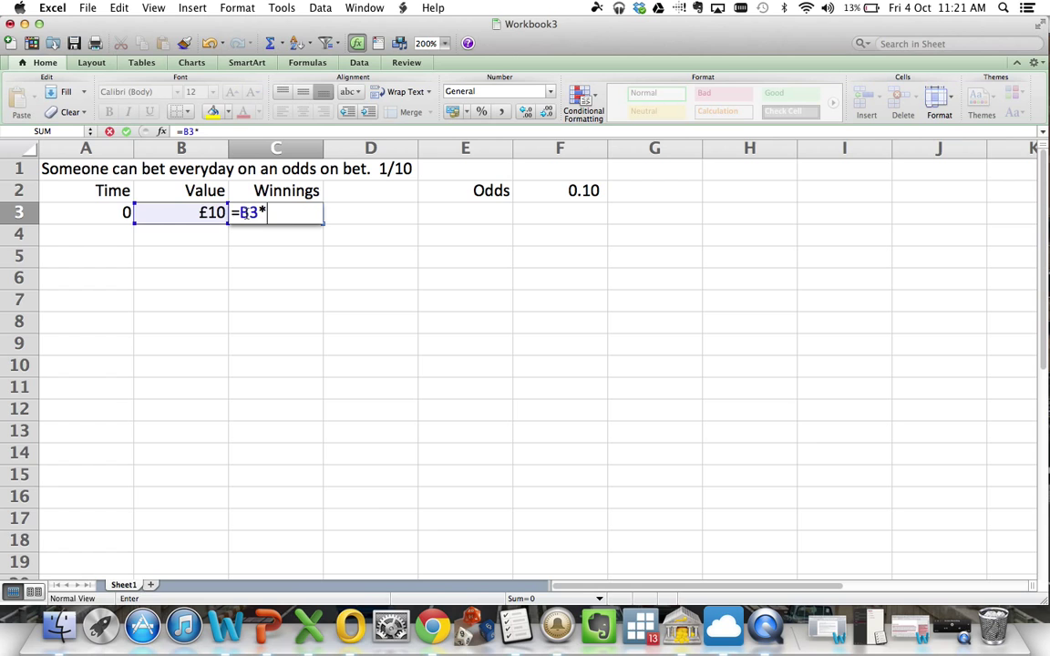
pyautogui.click(559, 190)
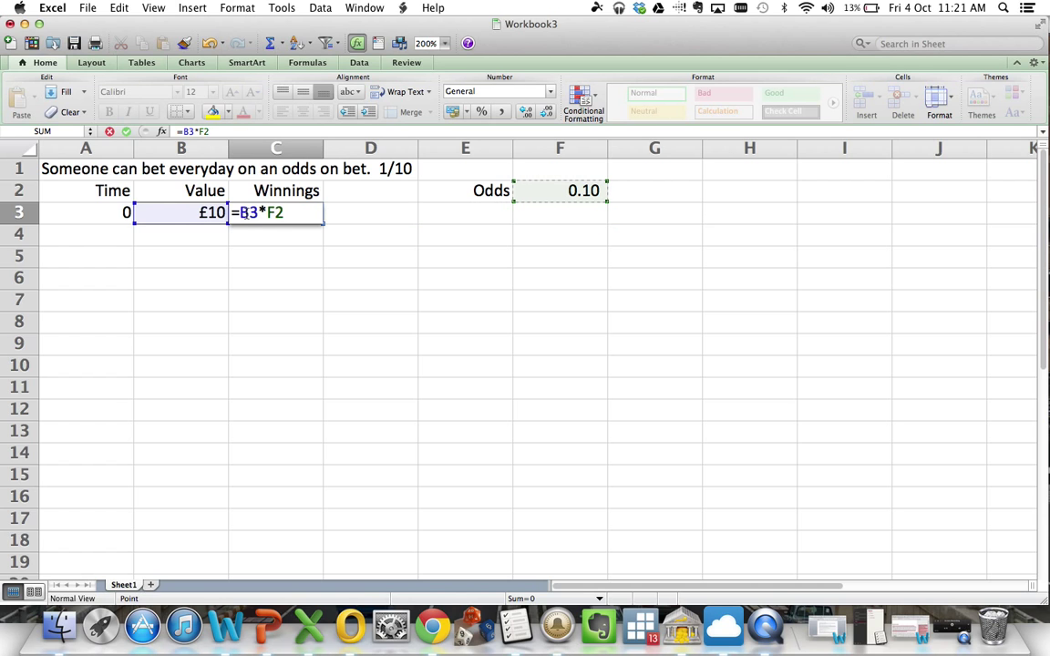
pyautogui.press('f4')
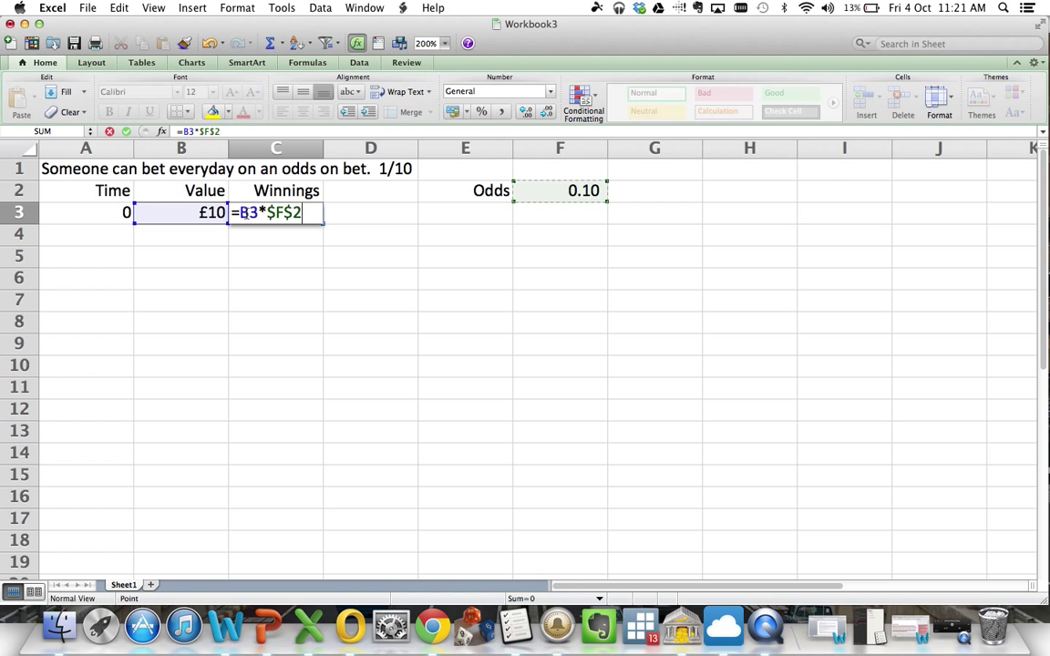
pyautogui.press('Return')
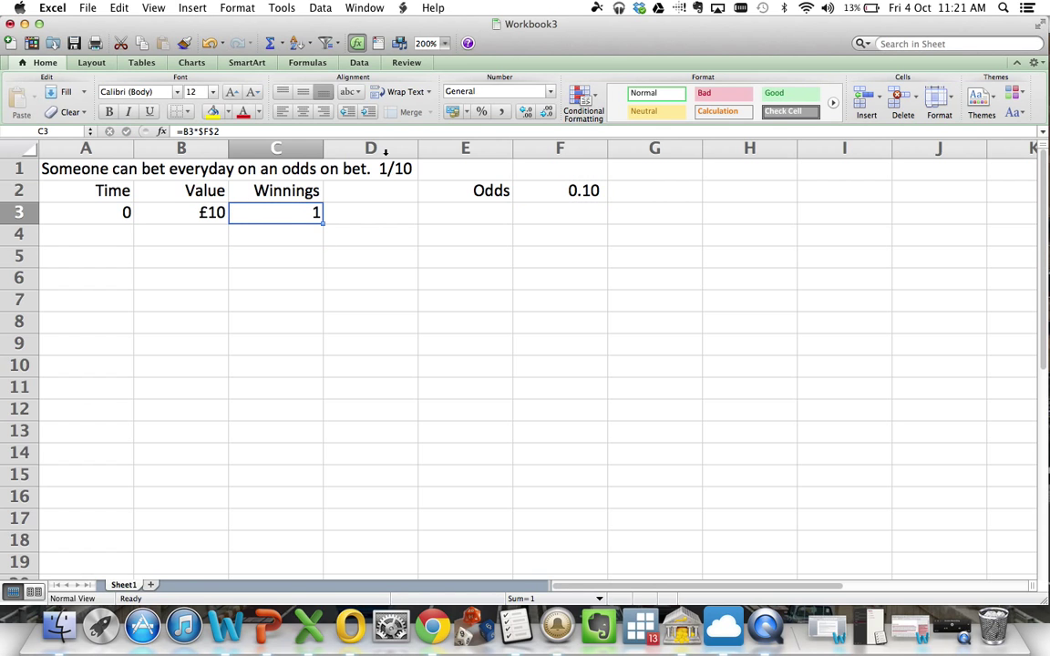
pyautogui.moveTo(249, 215)
pyautogui.write('1')
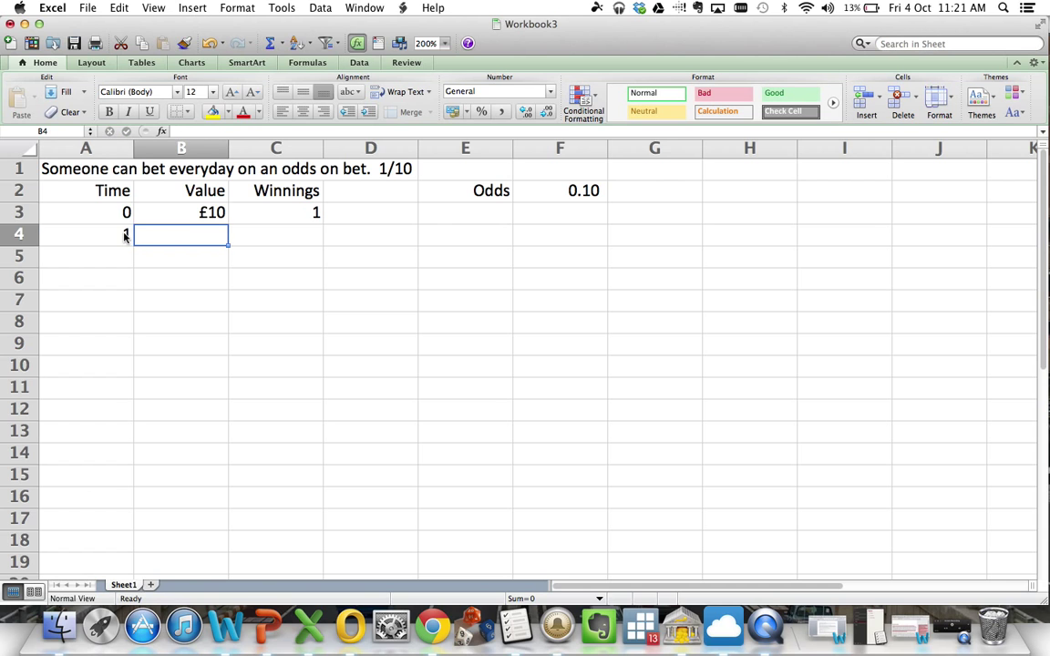
# Step: Set day 1's value to =B3+C3 and copy the winnings formula down to day 1
pyautogui.write('=B3')
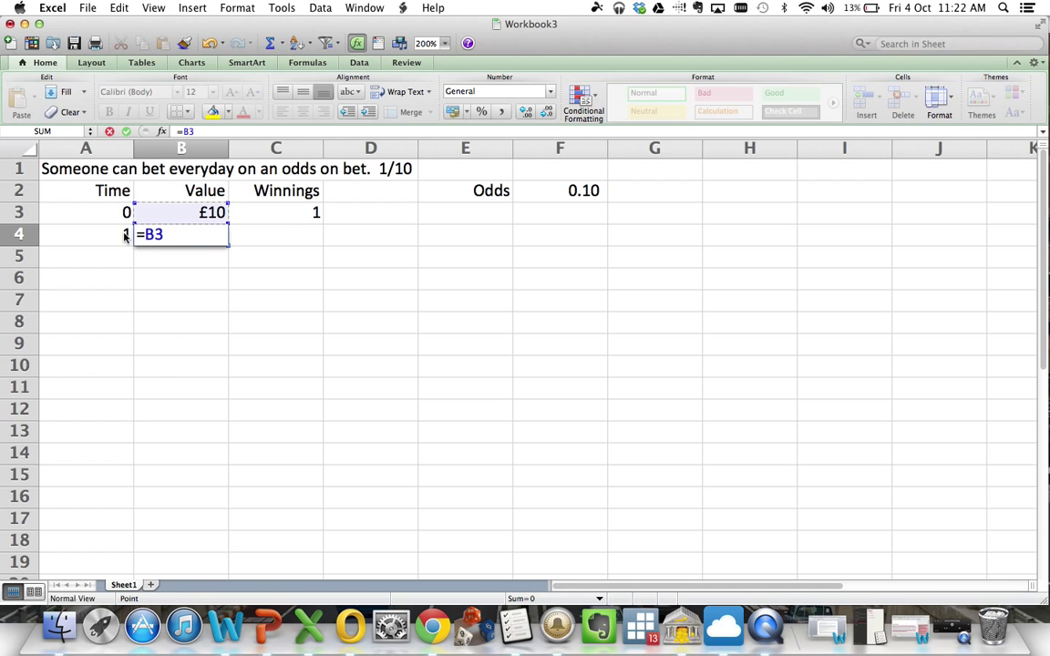
pyautogui.write('+')
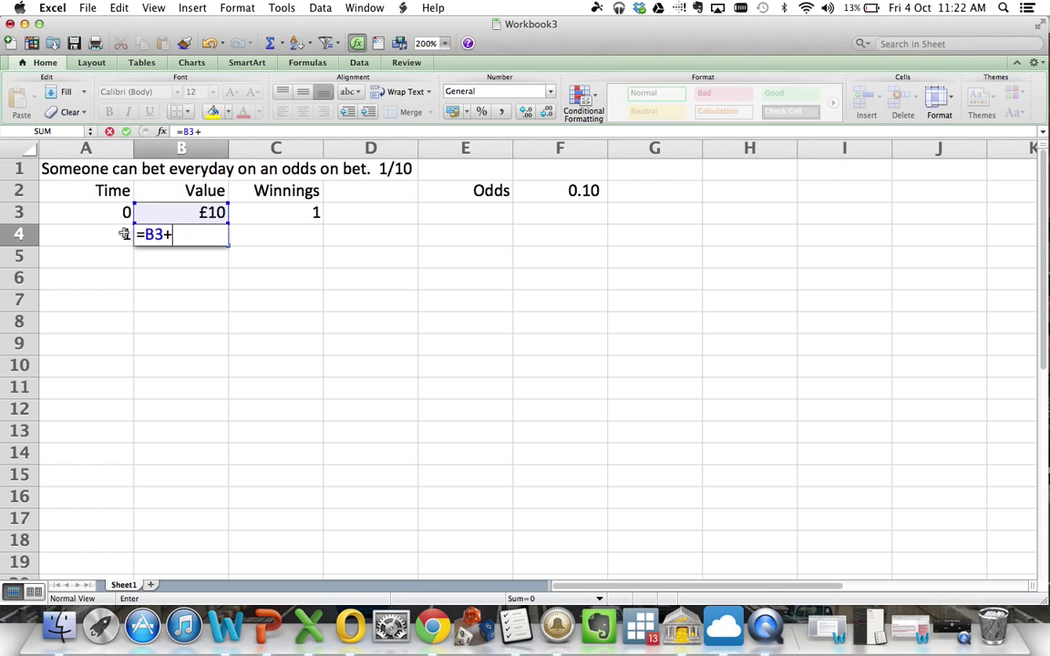
pyautogui.press('Return')
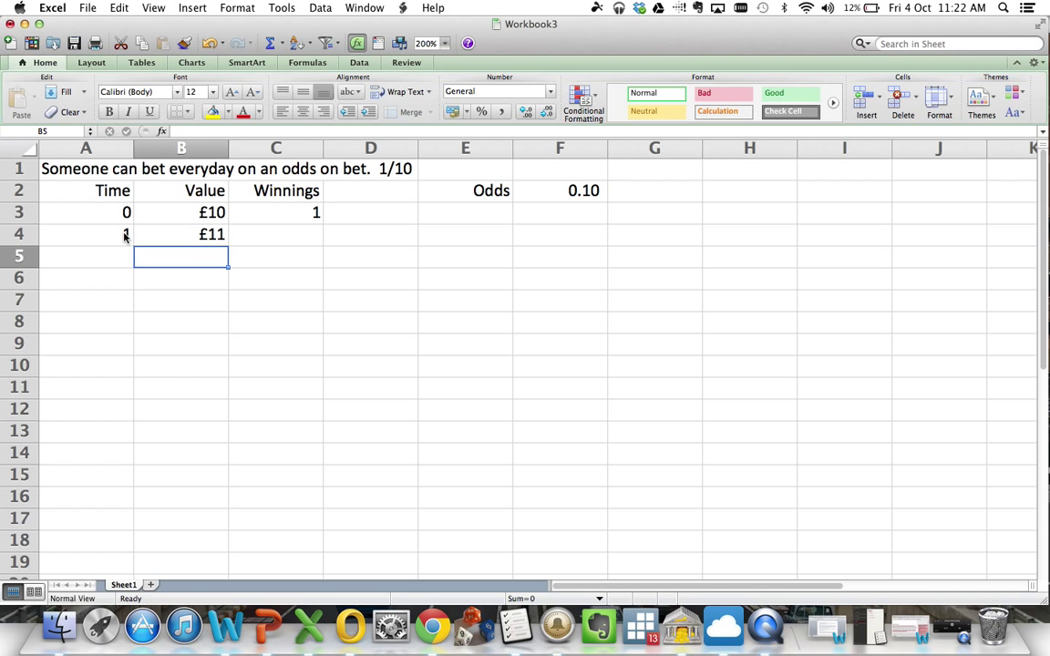
pyautogui.click(180, 234)
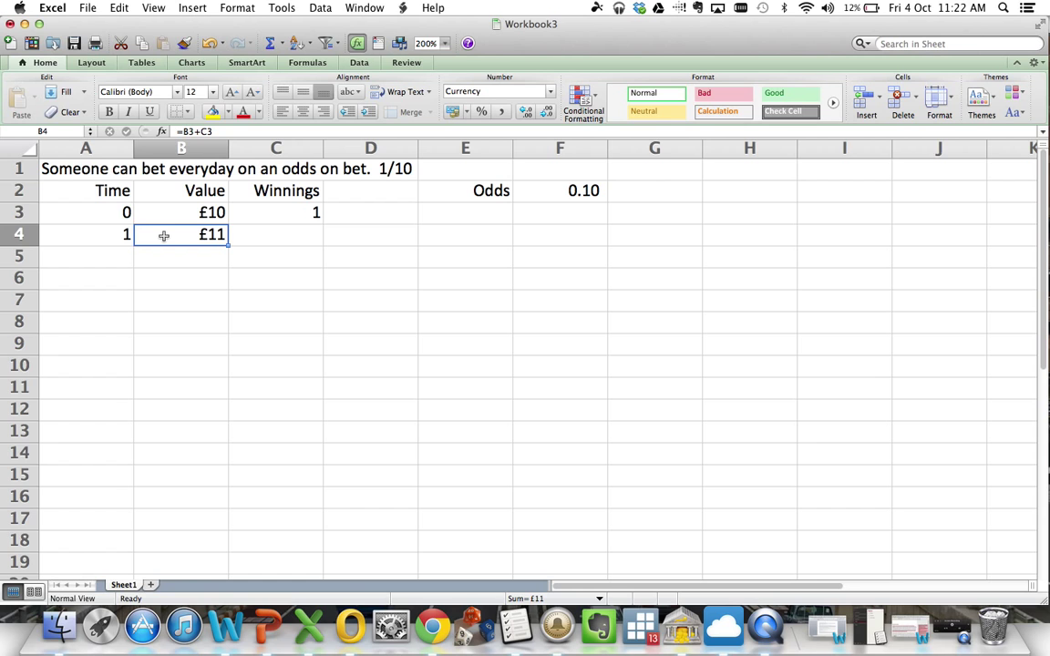
pyautogui.click(275, 233)
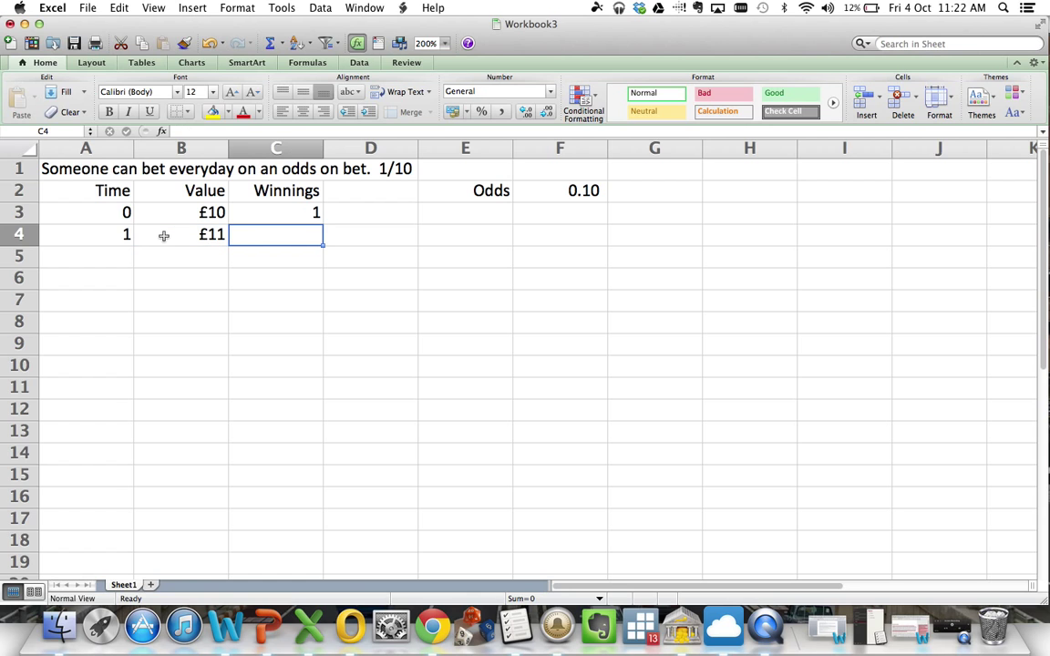
pyautogui.click(277, 211)
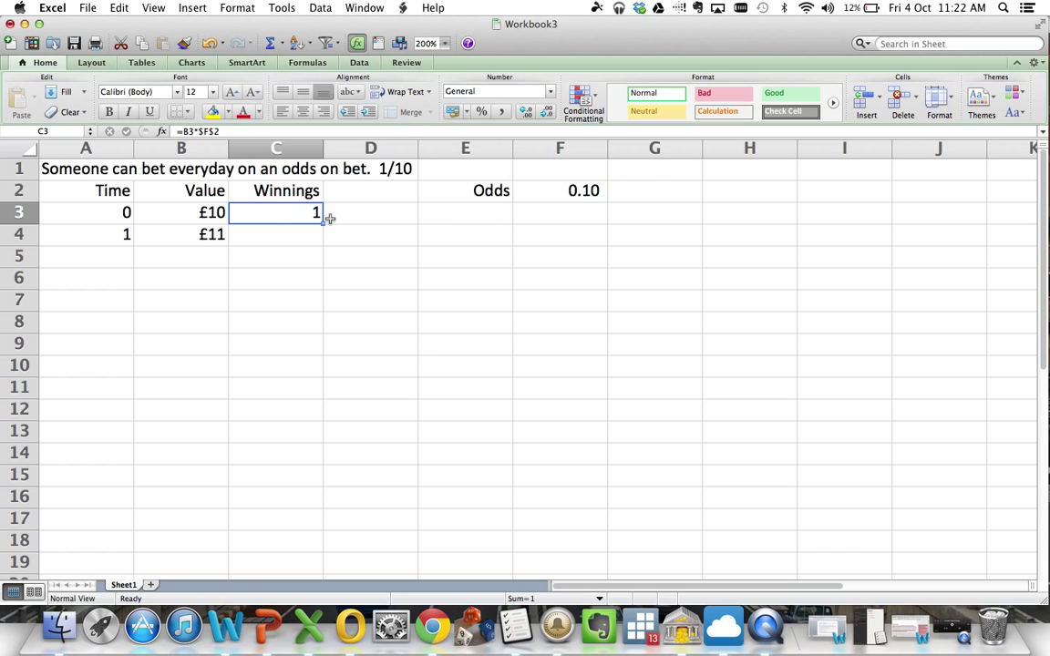
pyautogui.moveTo(325, 220); pyautogui.dragTo(324, 244)
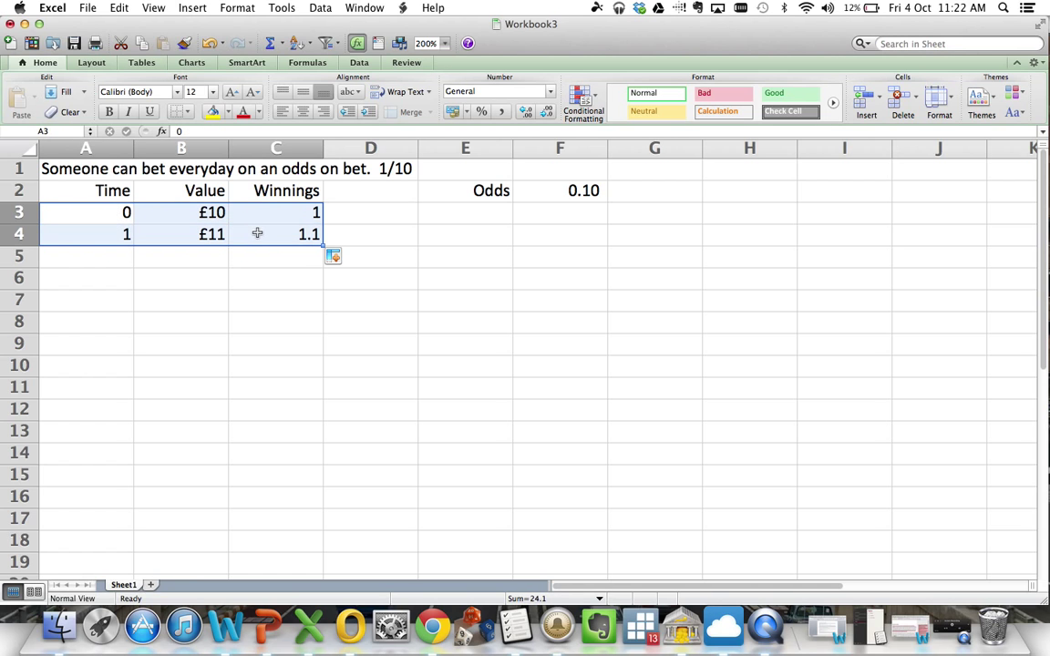
# Step: Extend the Time, Value and Winnings rows down to day 10
pyautogui.moveTo(313, 234); pyautogui.dragTo(313, 383)
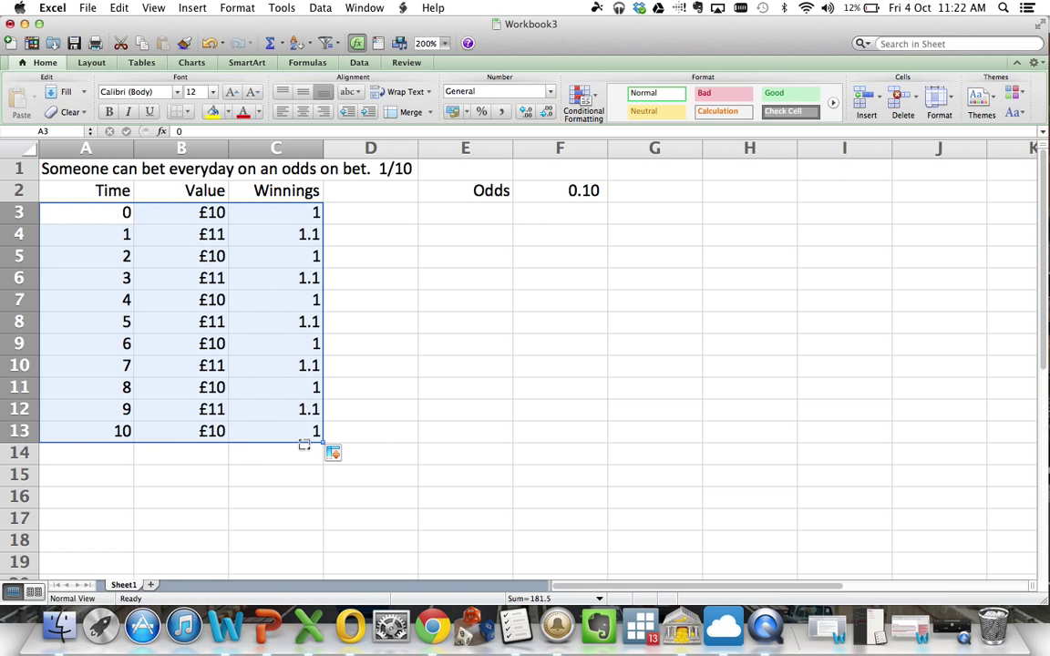
# Step: Fix day 2's value formula and fill the compounding rows down to day 10, reaching £25.94
pyautogui.click(183, 233)
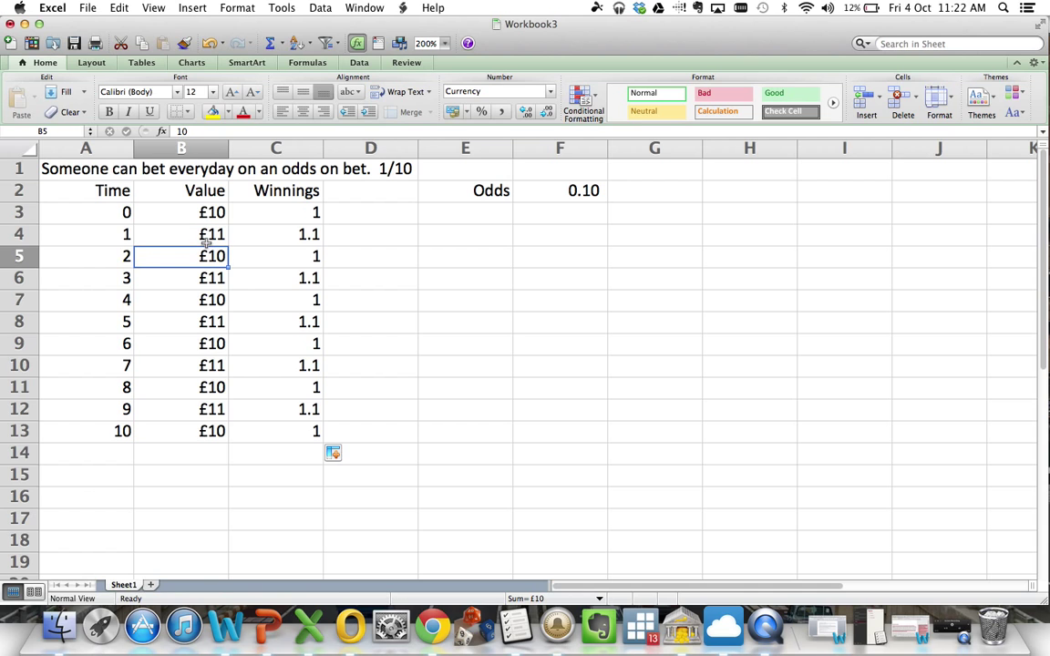
pyautogui.write('=B4+')
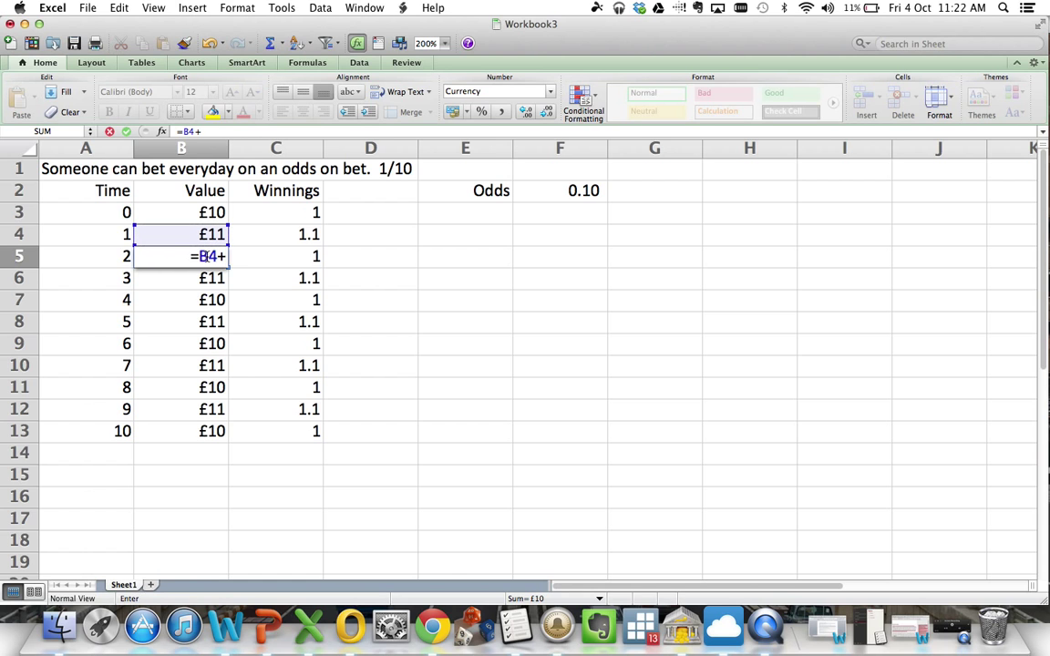
pyautogui.press('Return')
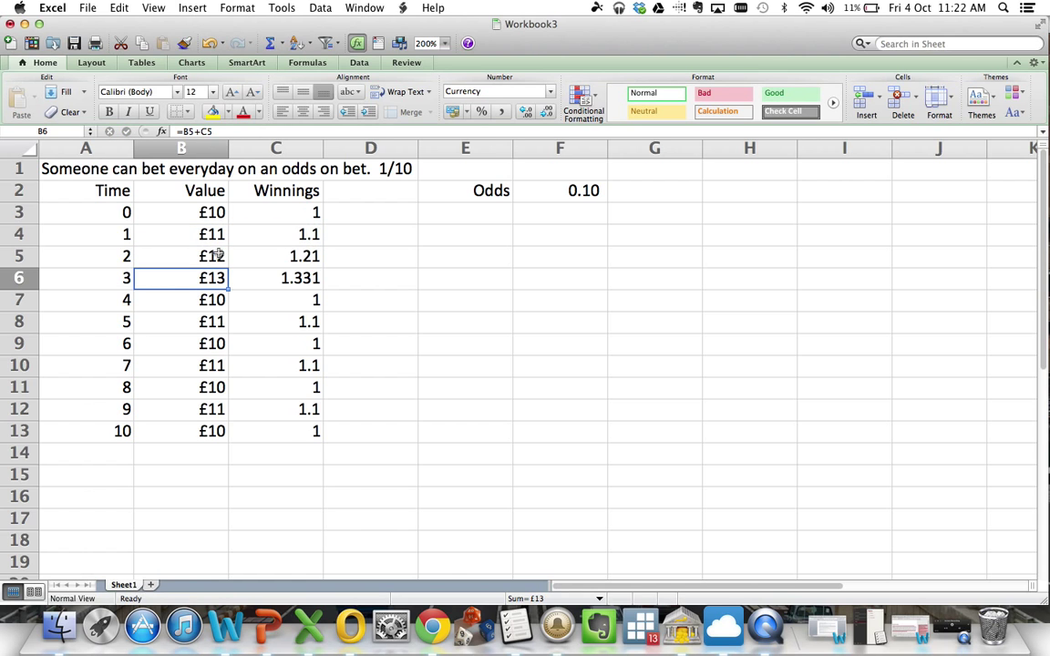
pyautogui.click(183, 256)
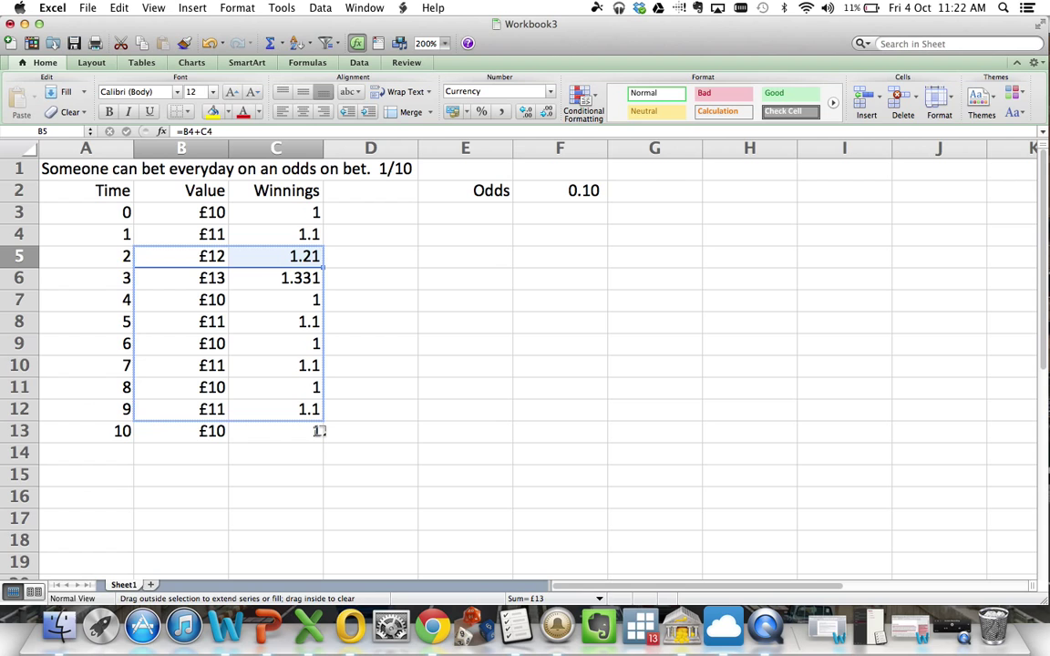
pyautogui.moveTo(321, 264); pyautogui.dragTo(320, 438)
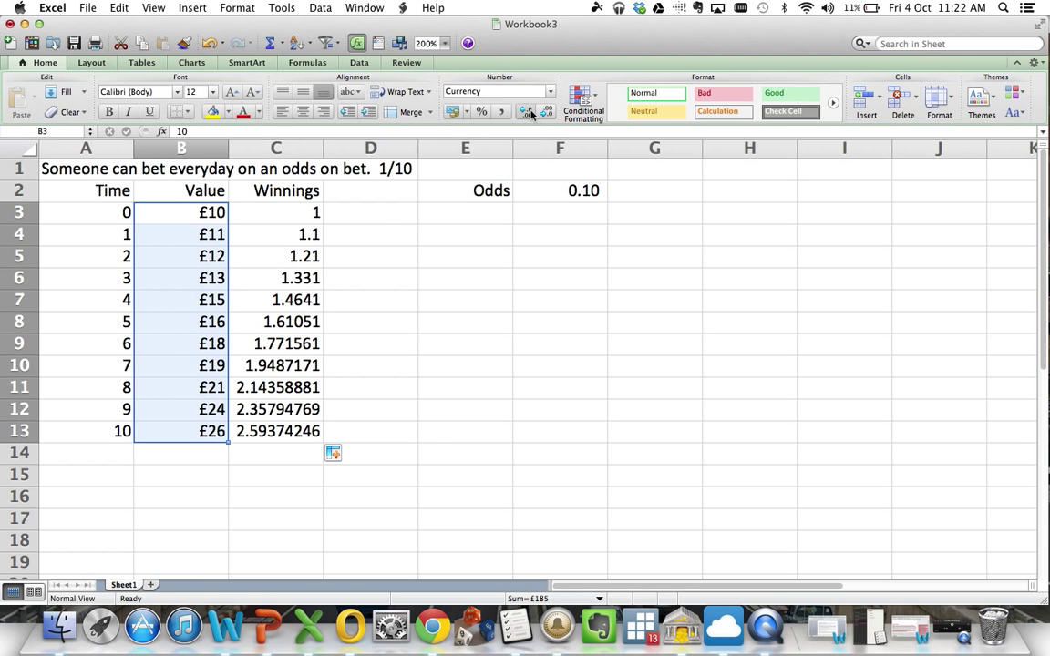
# Step: Show the pound values with two decimal places
pyautogui.click(527, 111)
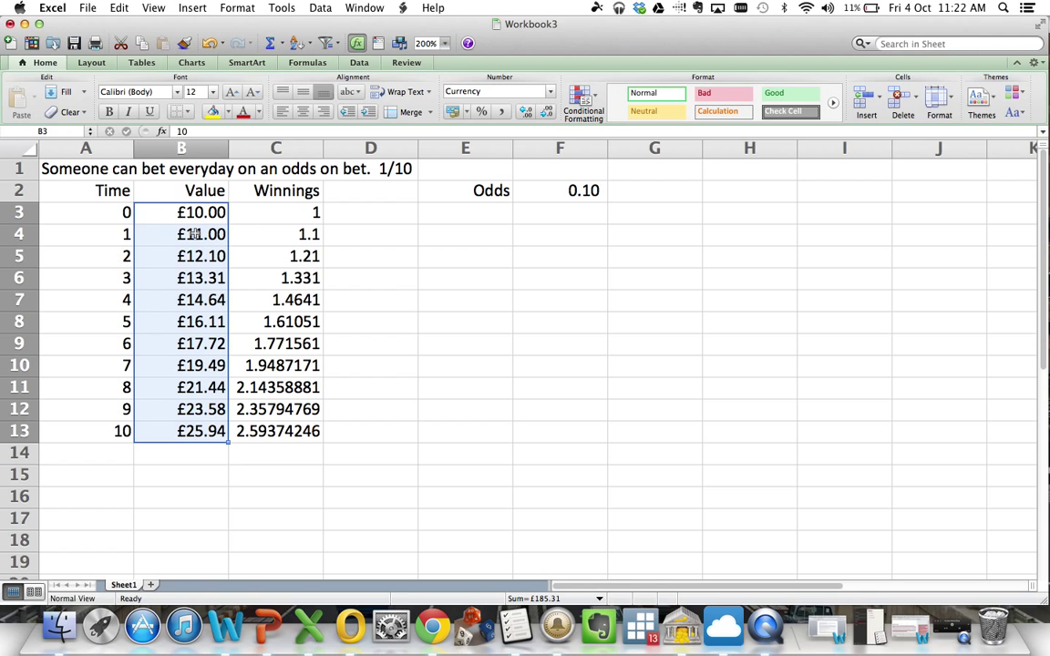
pyautogui.click(276, 233)
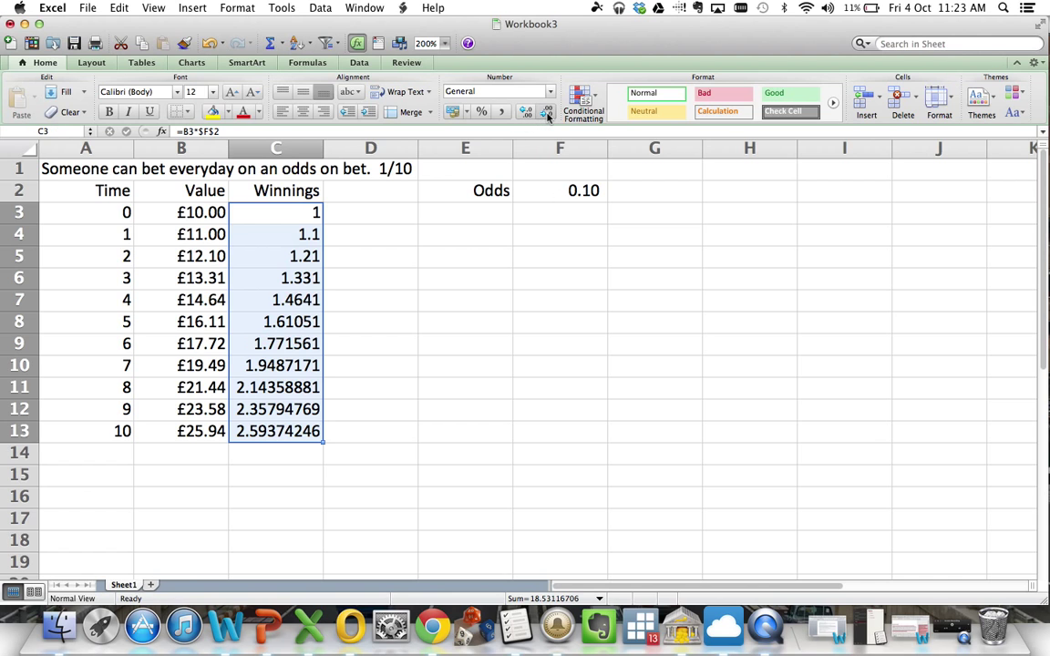
# Step: Show Winnings to two decimals and select the last two rows to extend the table
pyautogui.click(524, 111)
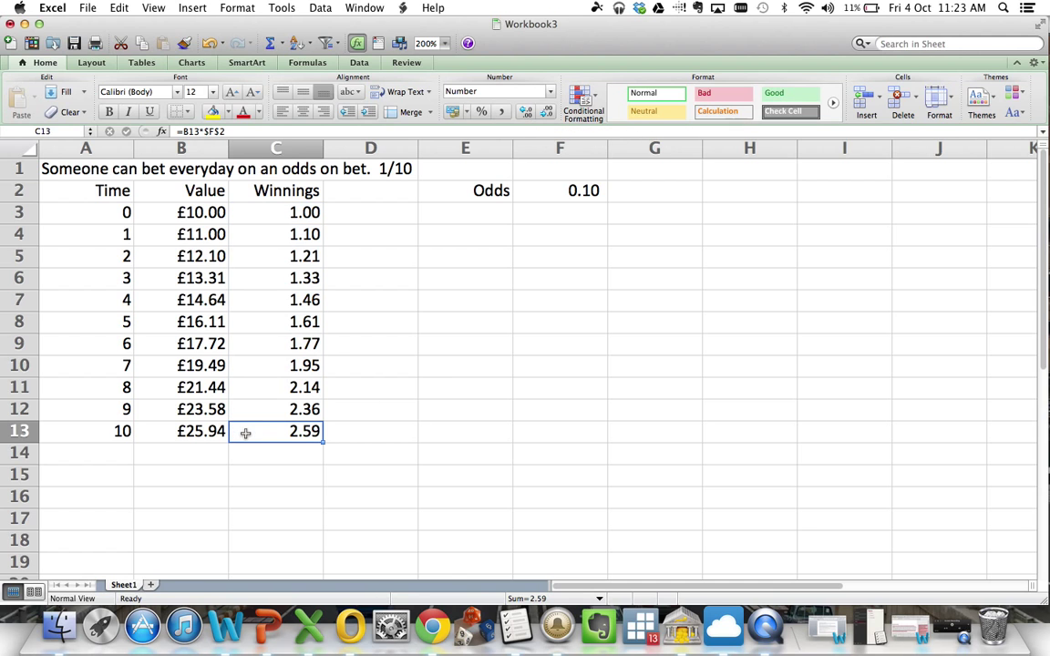
pyautogui.moveTo(357, 430)
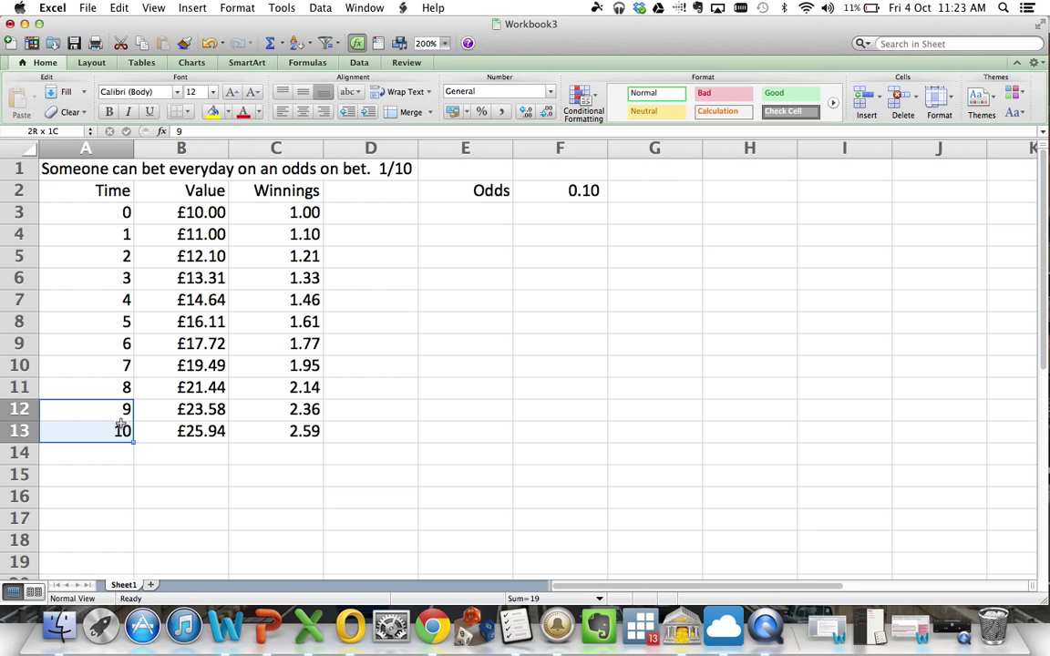
pyautogui.click(84, 409)
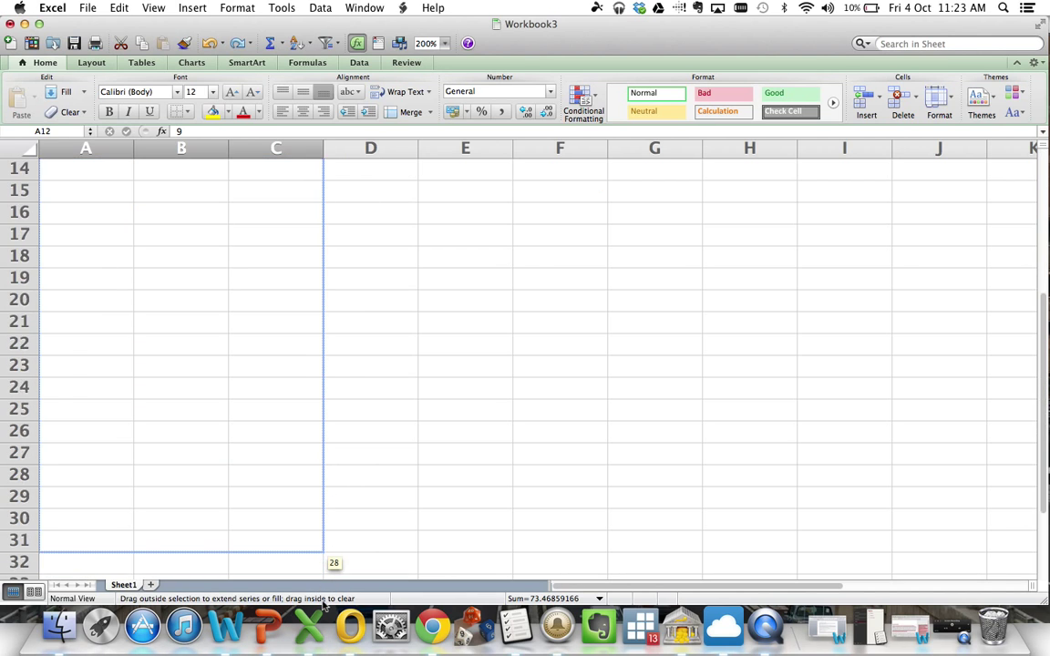
# Step: Fill the table down to day 74, where the value passes £10,000 at day 73 (£11,562.69)
pyautogui.scroll(-3)
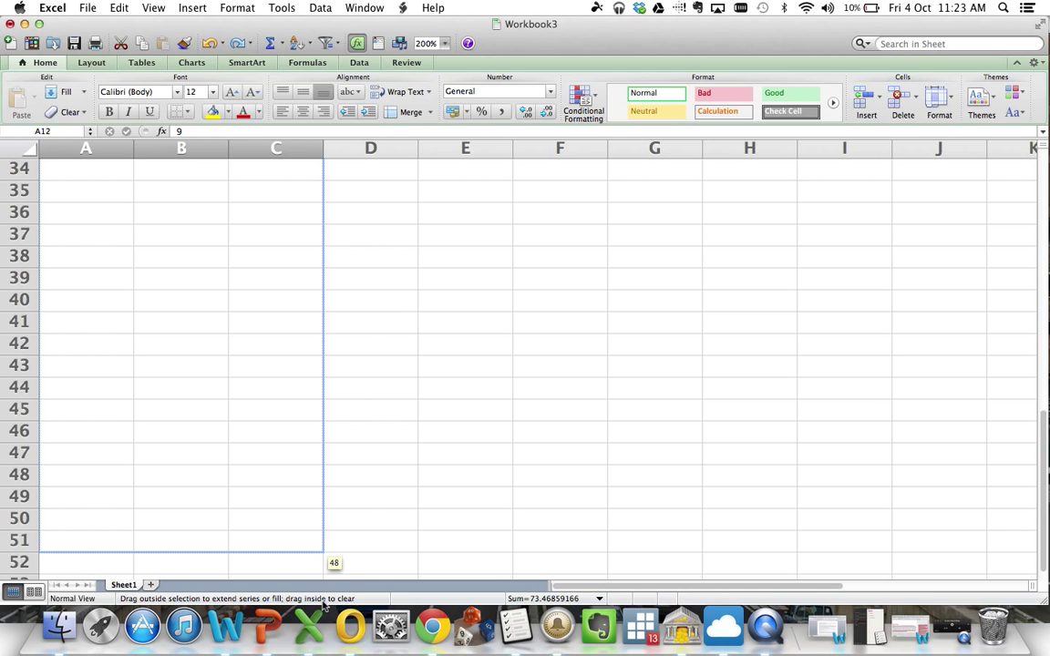
pyautogui.scroll(-3)
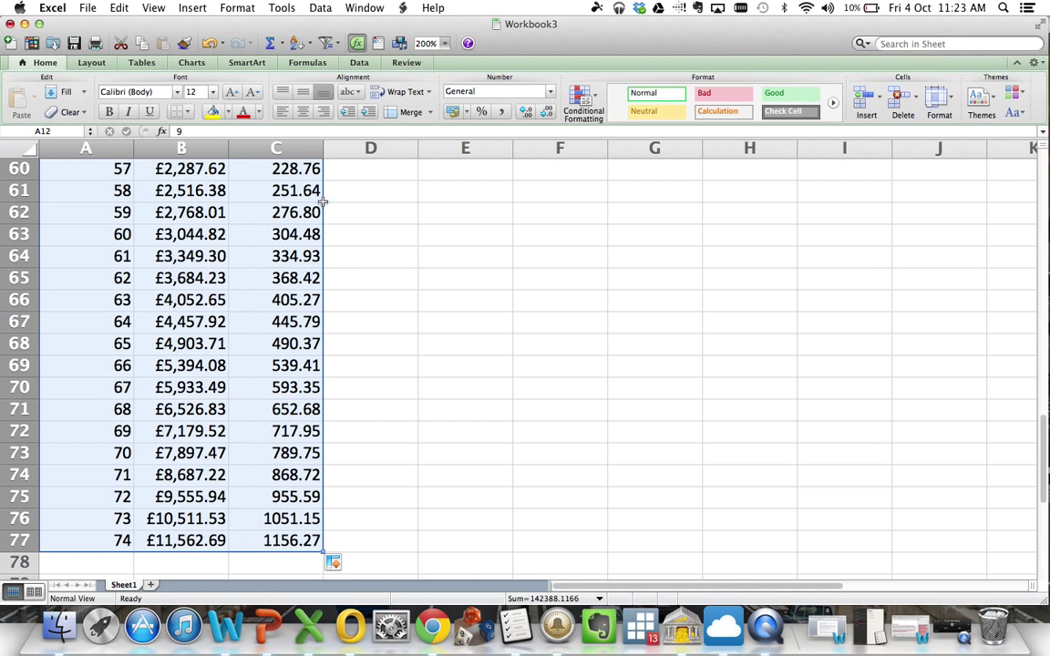
pyautogui.rightClick(277, 189)
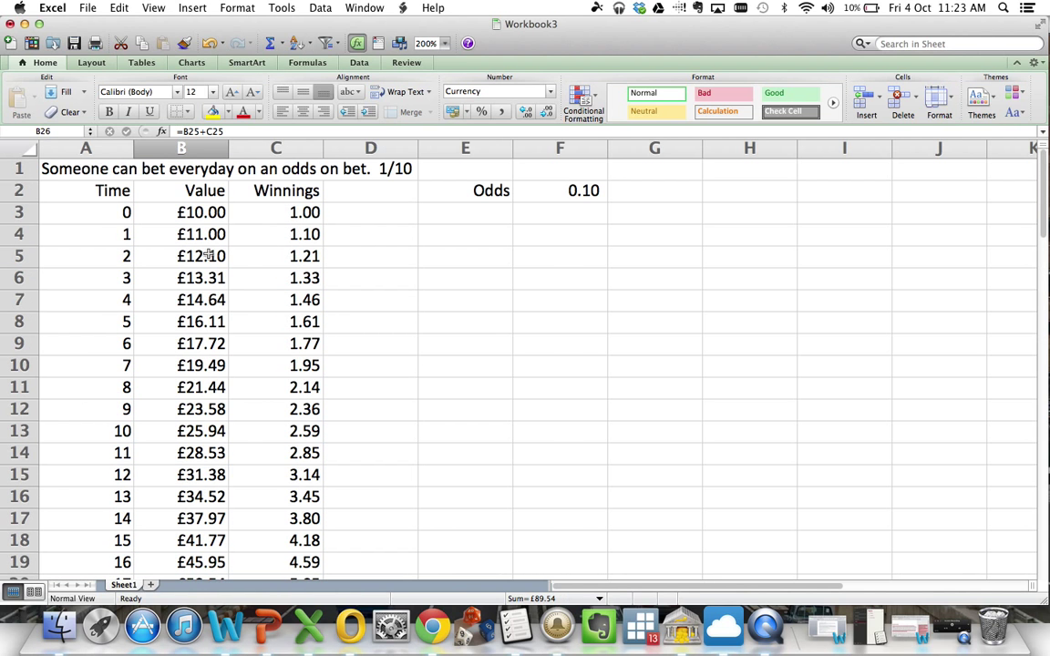
pyautogui.scroll(-3)
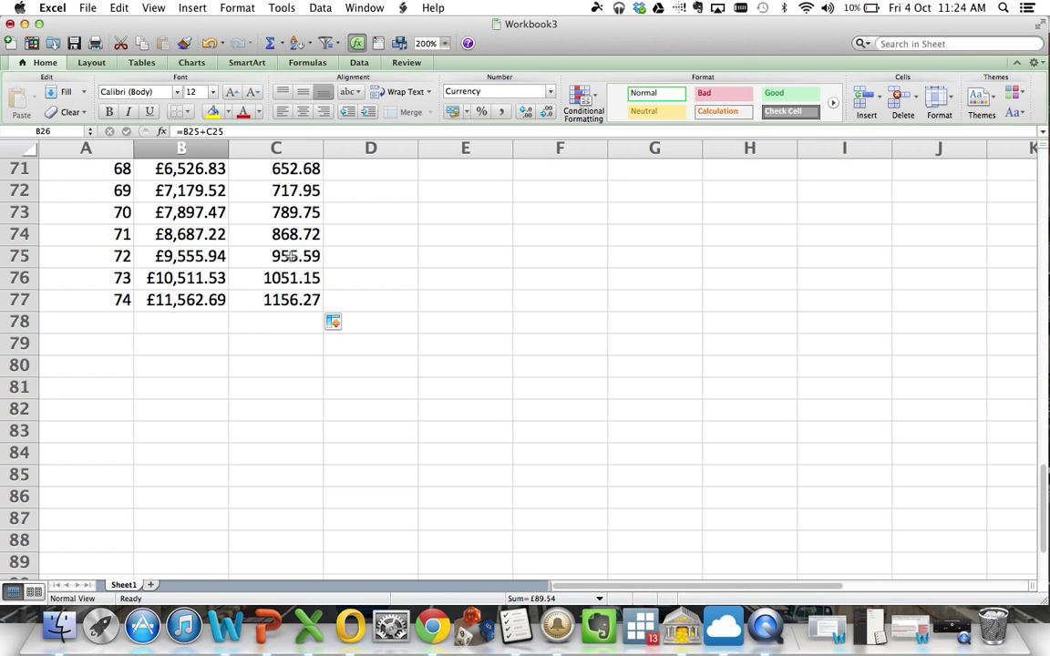
pyautogui.moveTo(291, 255)
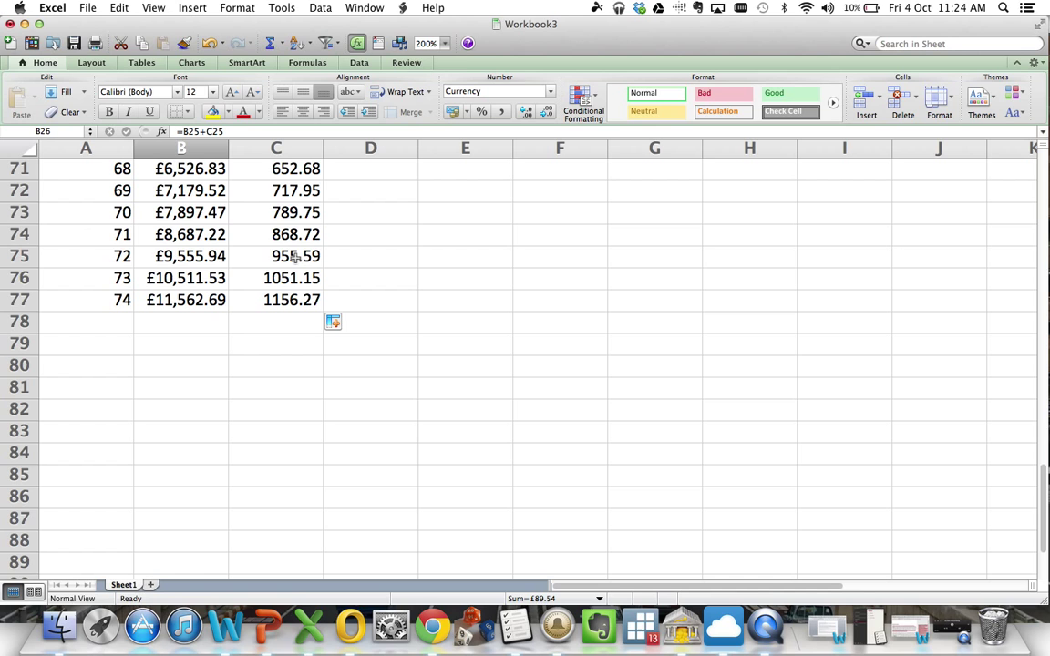
pyautogui.click(465, 342)
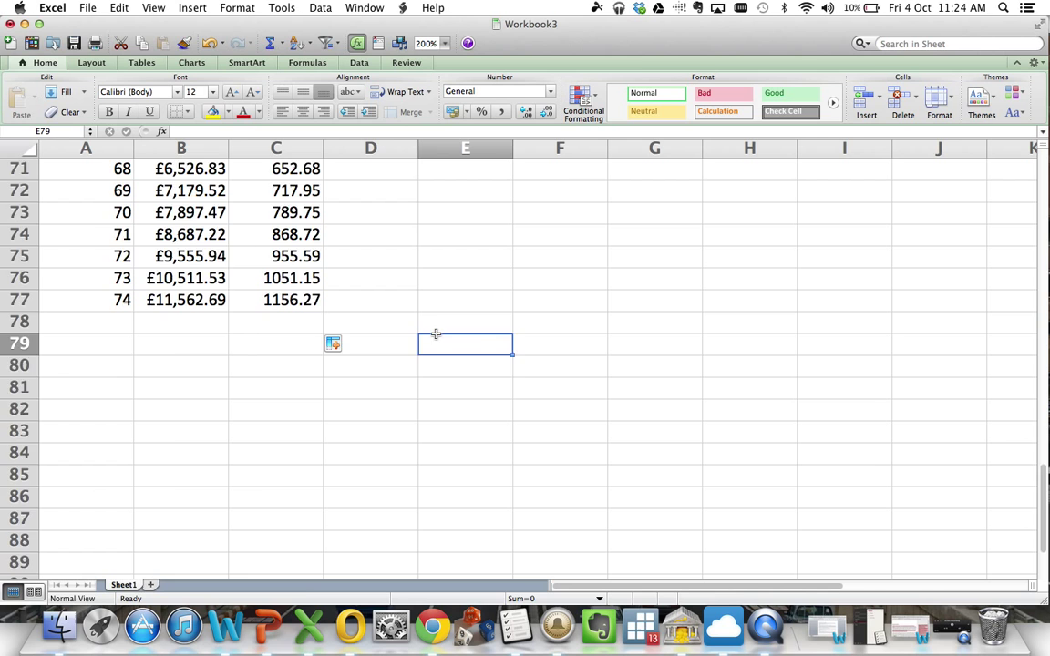
pyautogui.scroll(3)
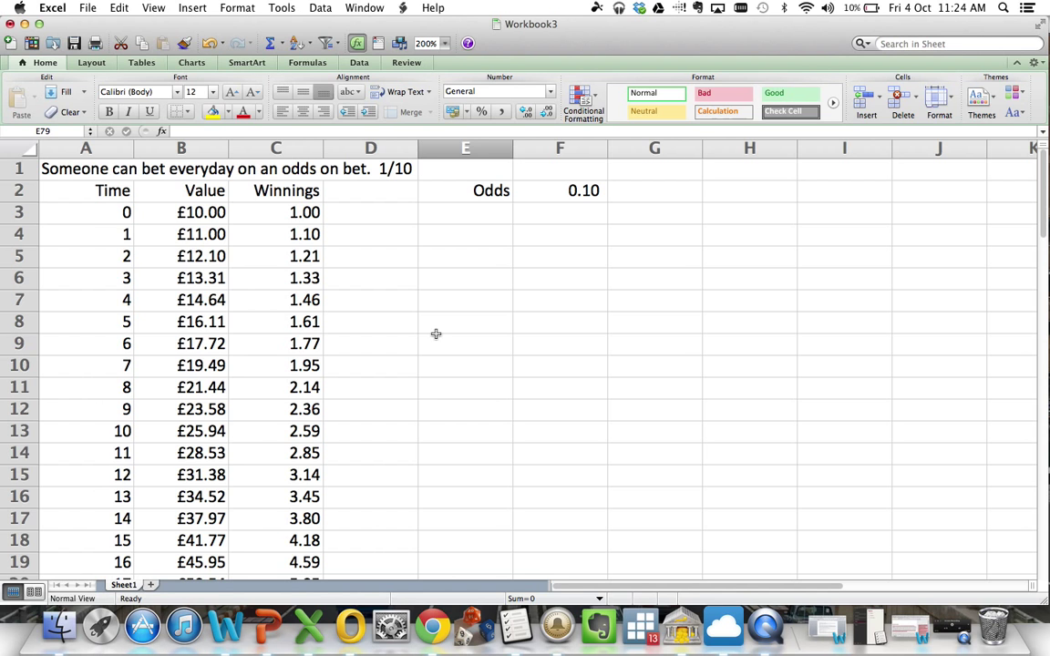
pyautogui.scroll(-3)
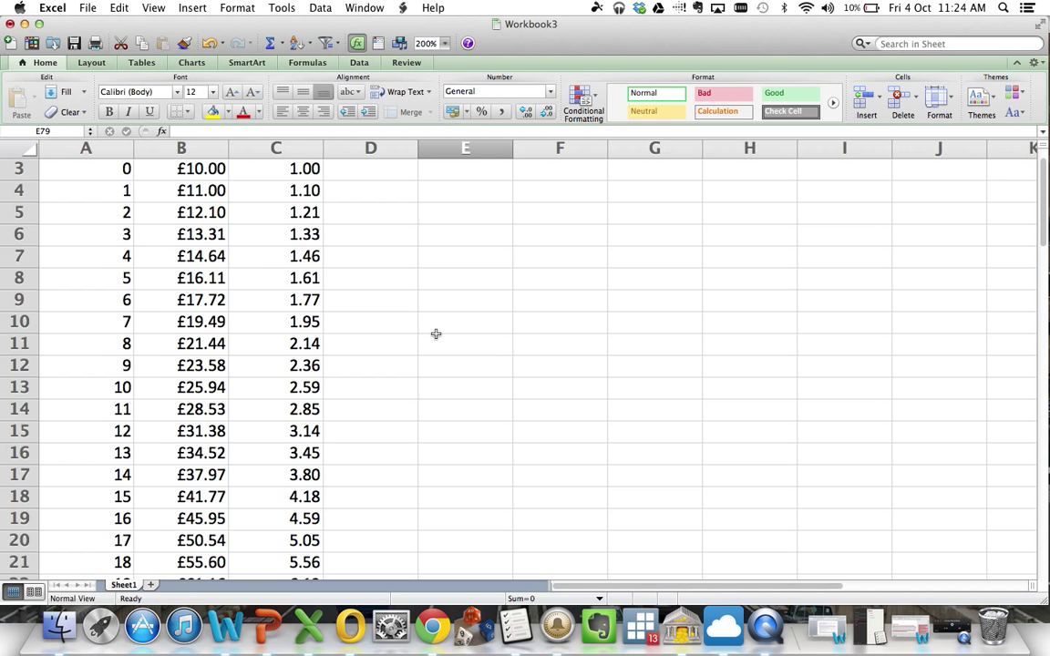
pyautogui.scroll(-3)
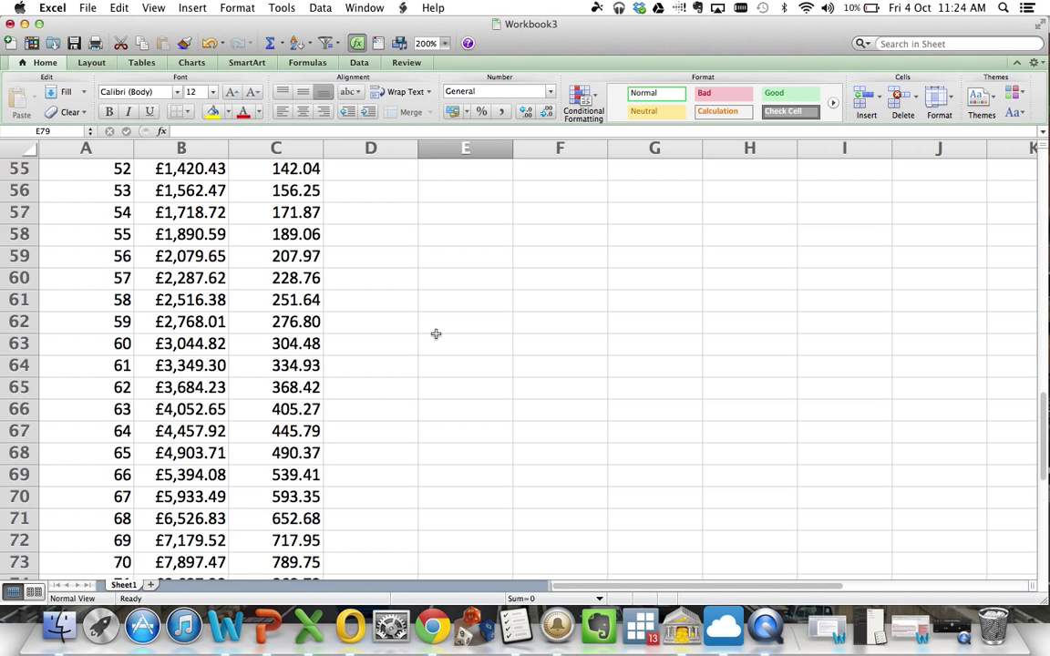
pyautogui.scroll(3)
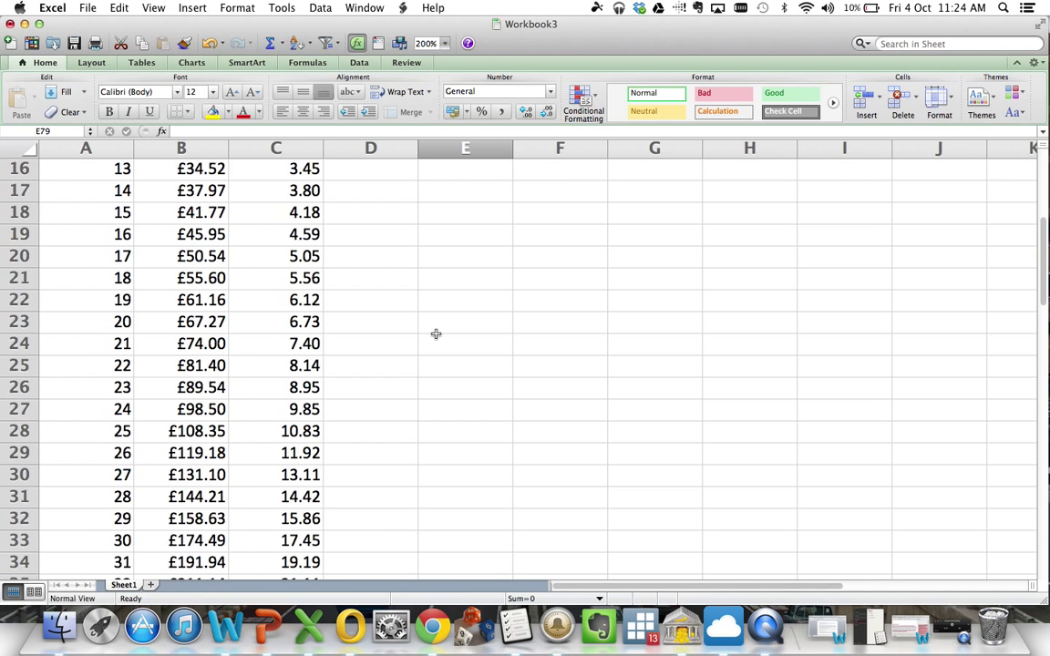
pyautogui.scroll(-3)
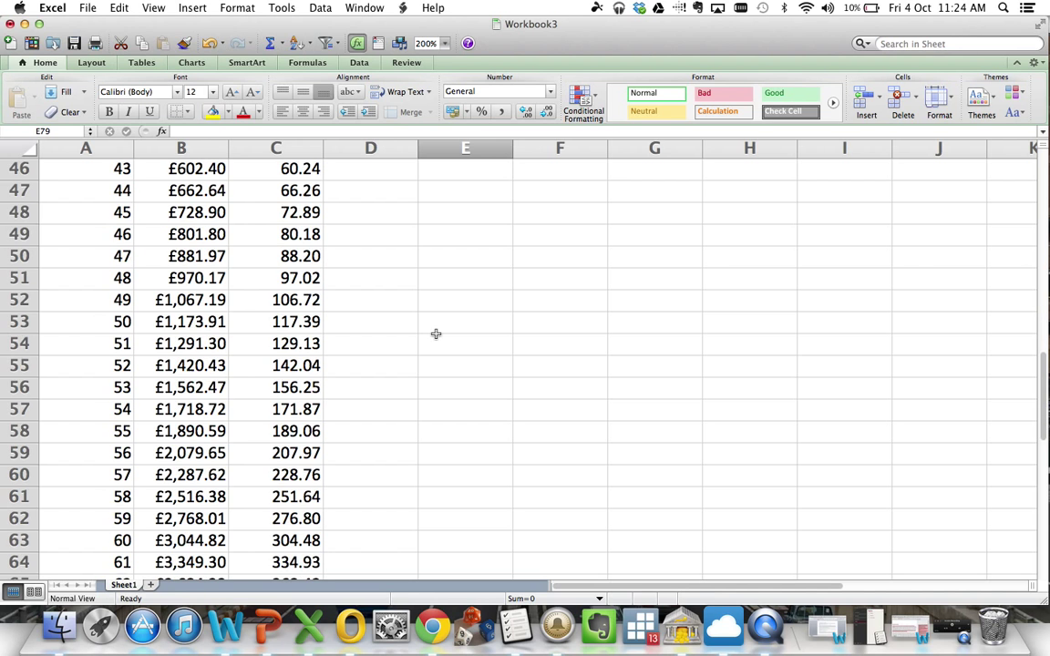
pyautogui.scroll(-3)
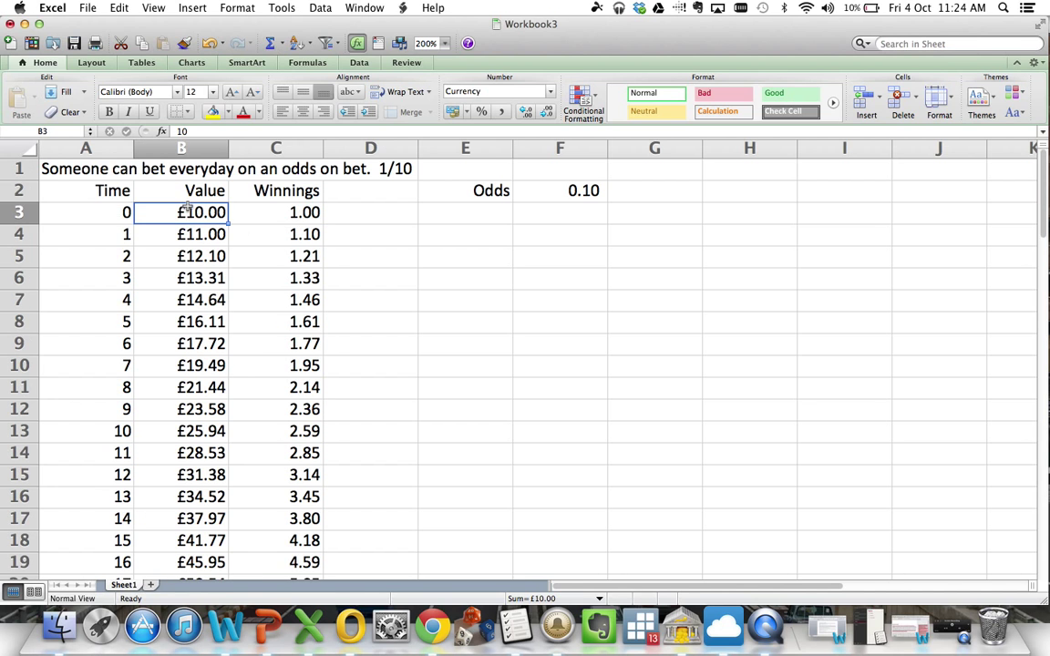
# Step: Start the bet at £1 and extend the table to day 97, reaching £10,353.58
pyautogui.write('1')
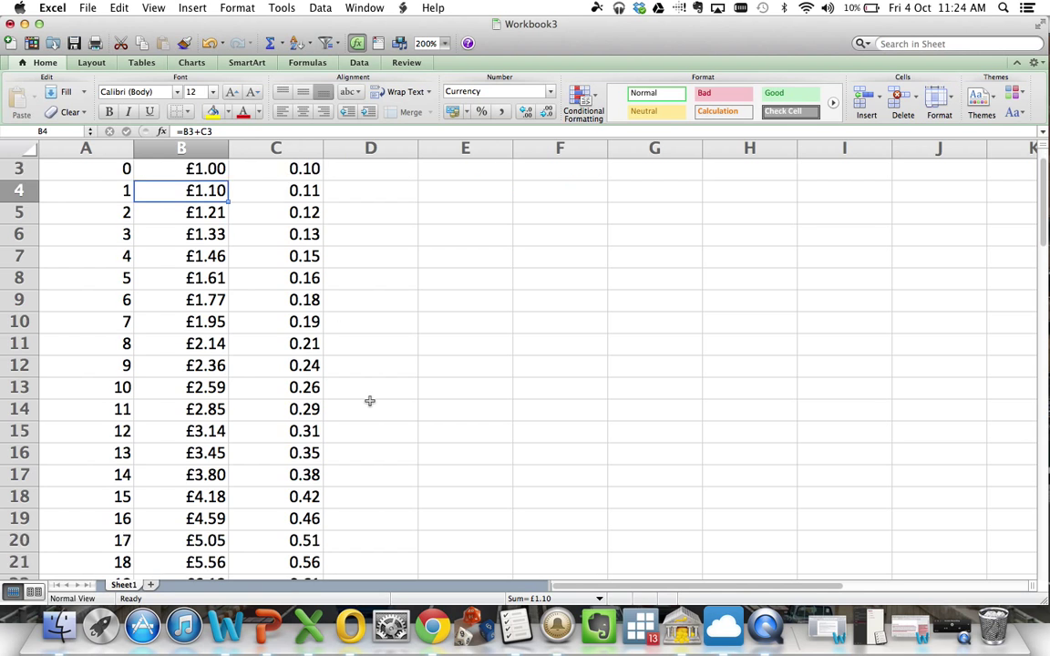
pyautogui.scroll(-3)
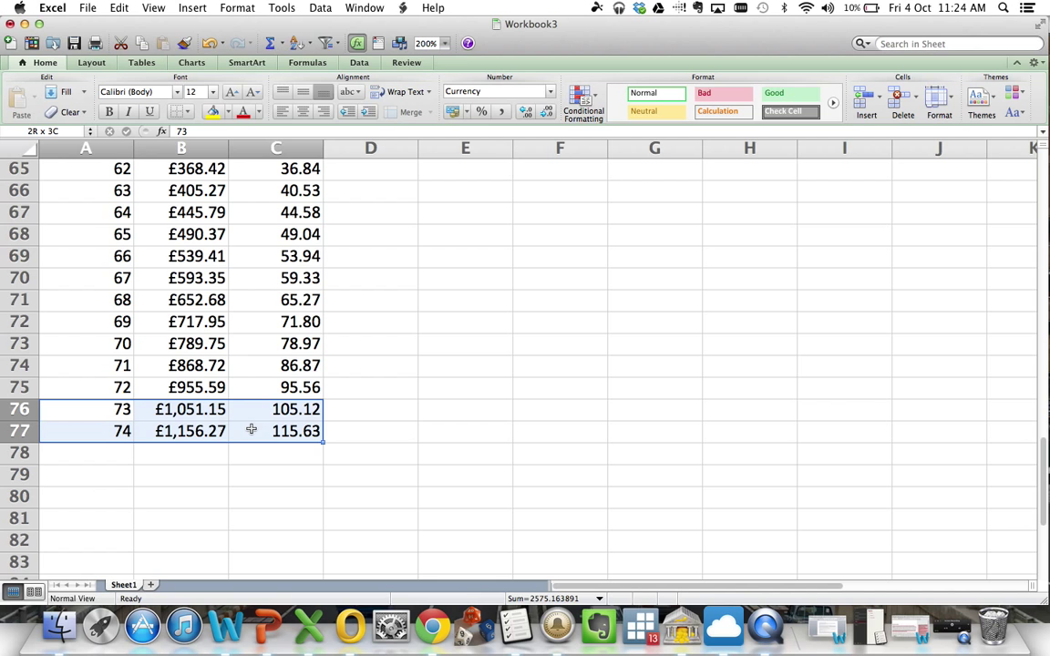
pyautogui.moveTo(324, 443); pyautogui.dragTo(325, 528)
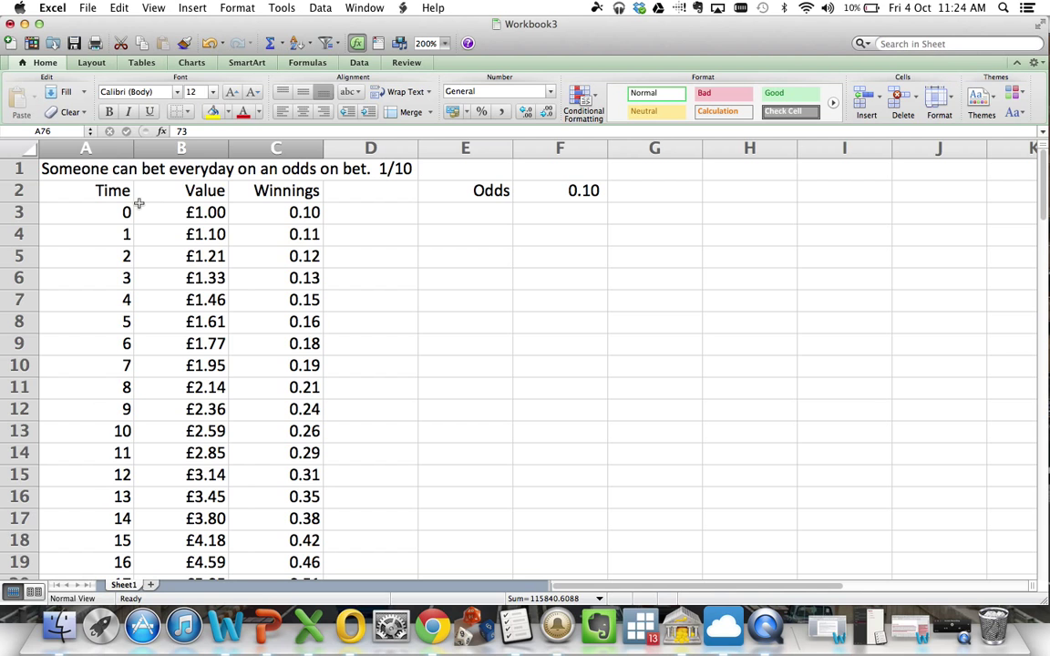
pyautogui.moveTo(178, 343)
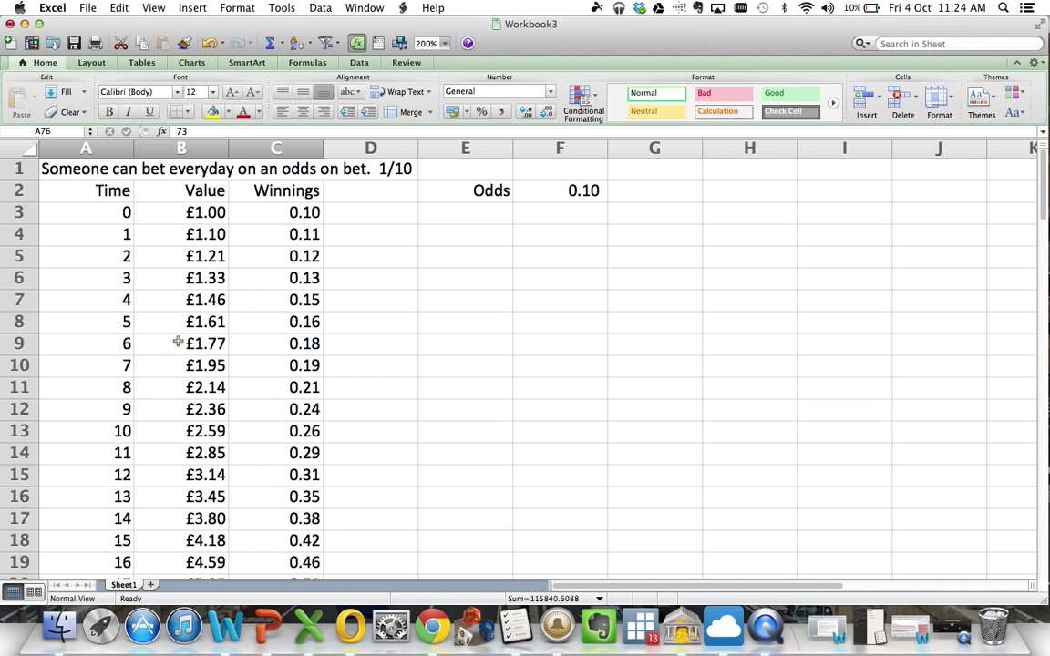
pyautogui.scroll(-3)
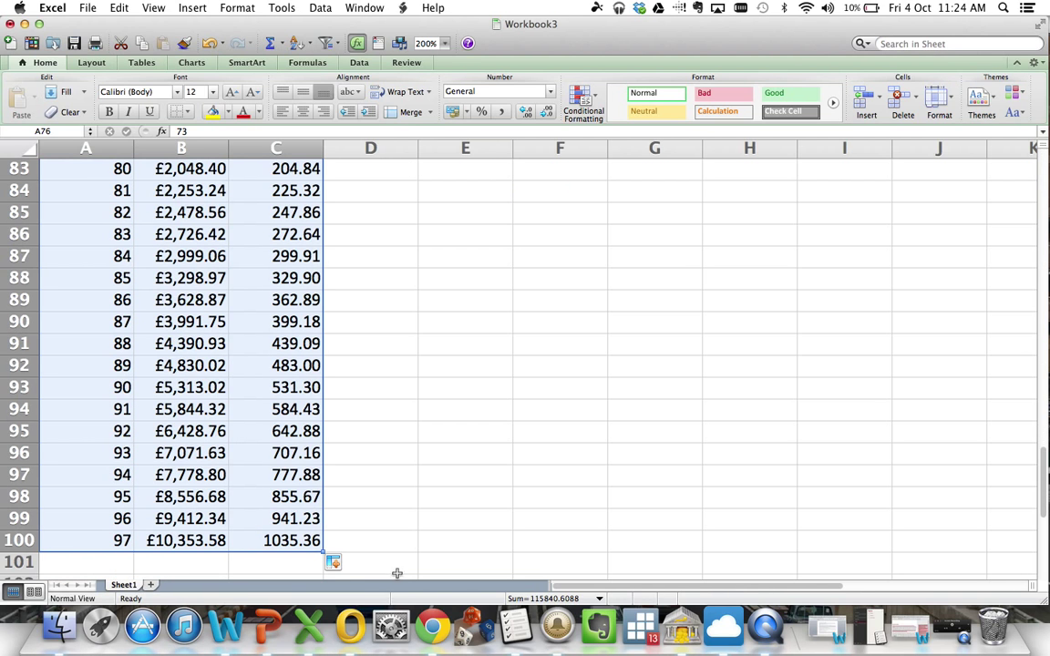
pyautogui.scroll(3)
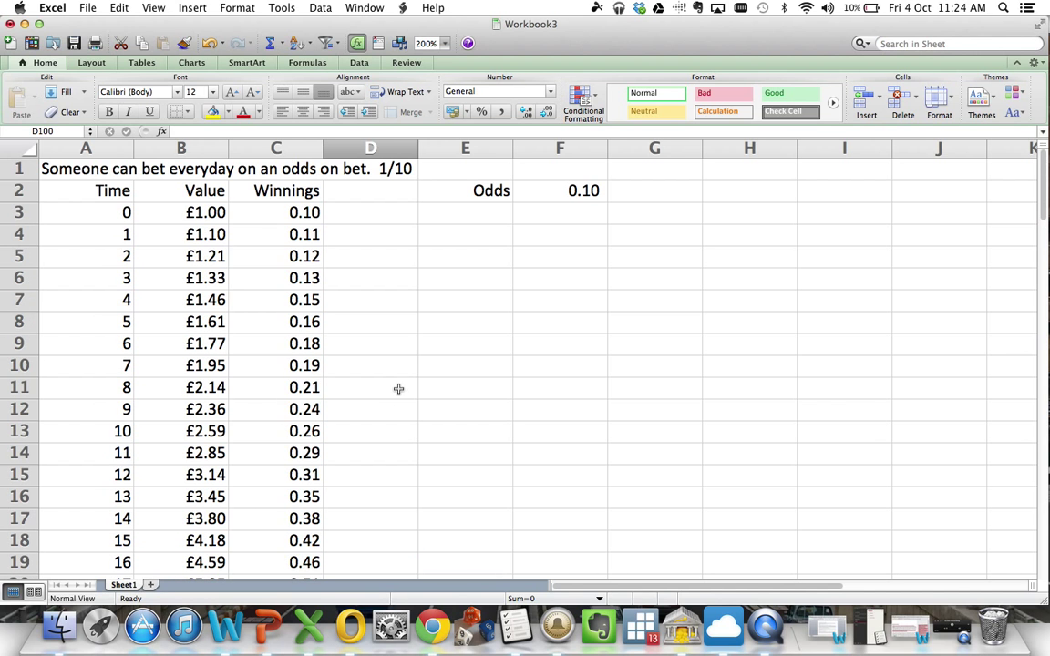
pyautogui.scroll(-3)
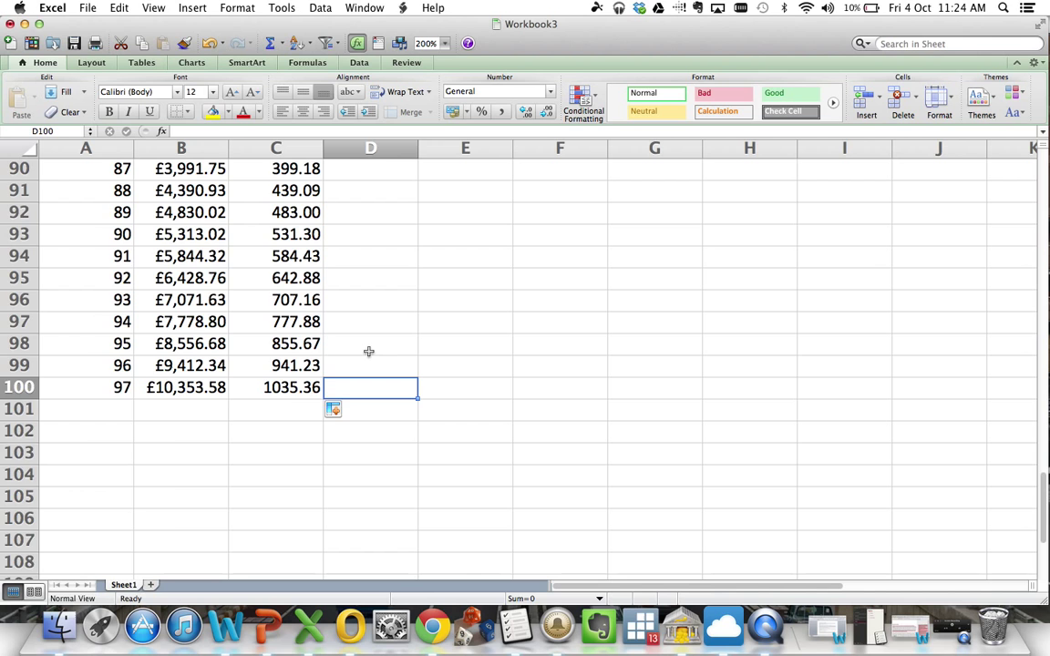
pyautogui.scroll(3)
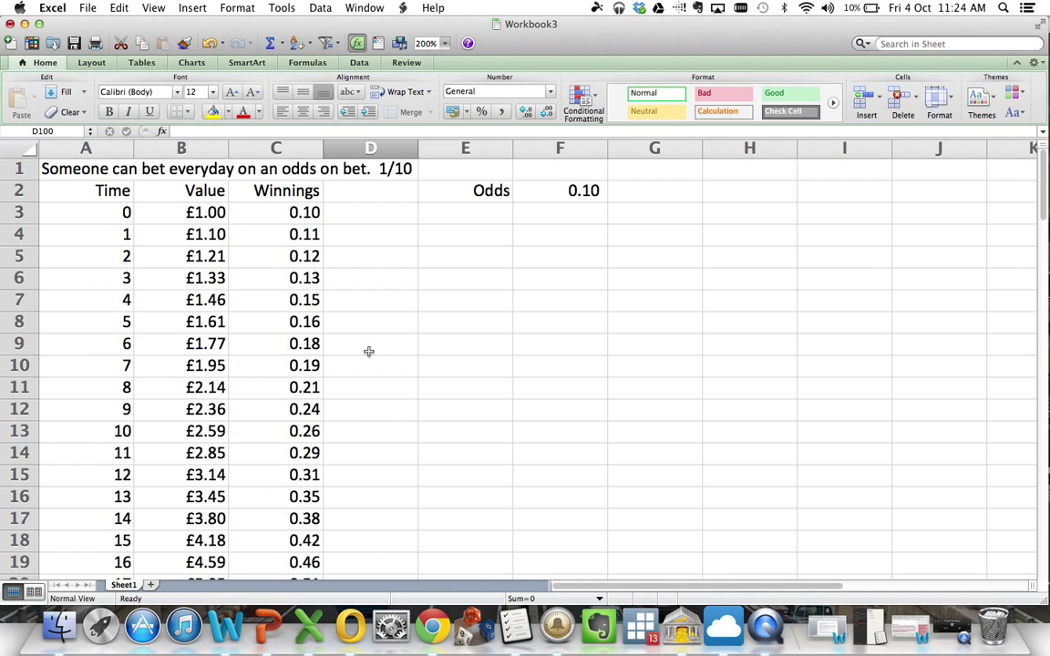